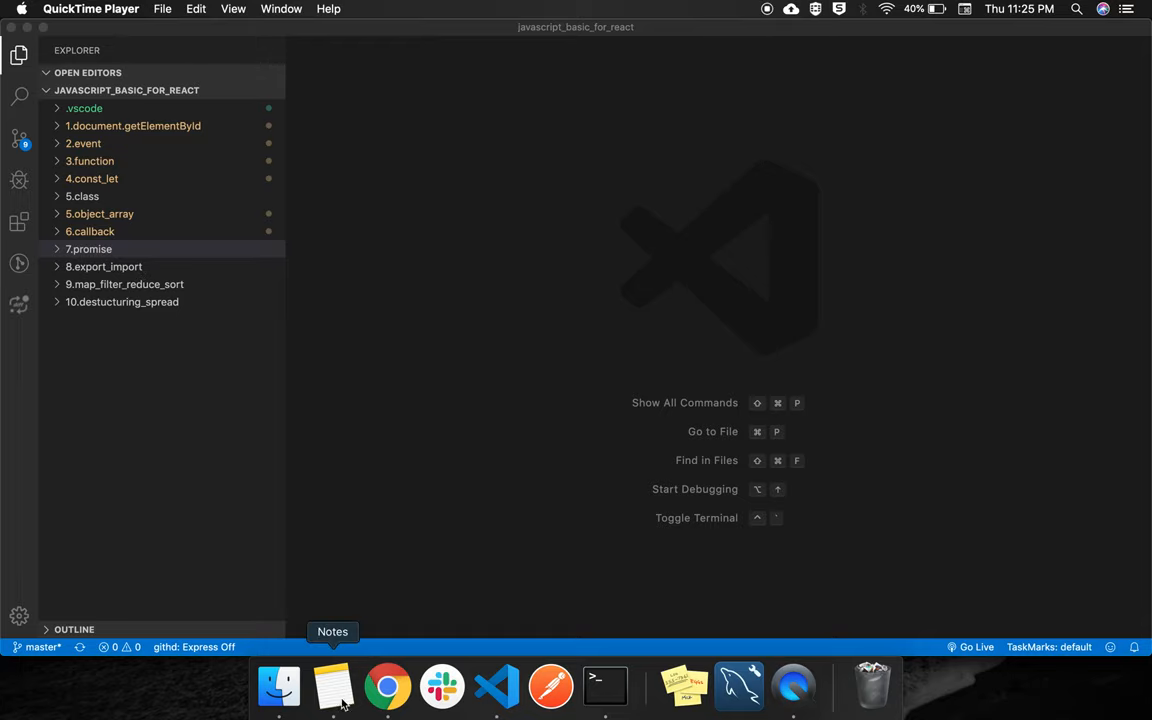
- Navigate Finder from javascript_basic_for_react into 8.export_import's import folder with index.html and main.js
left_click(388, 686)
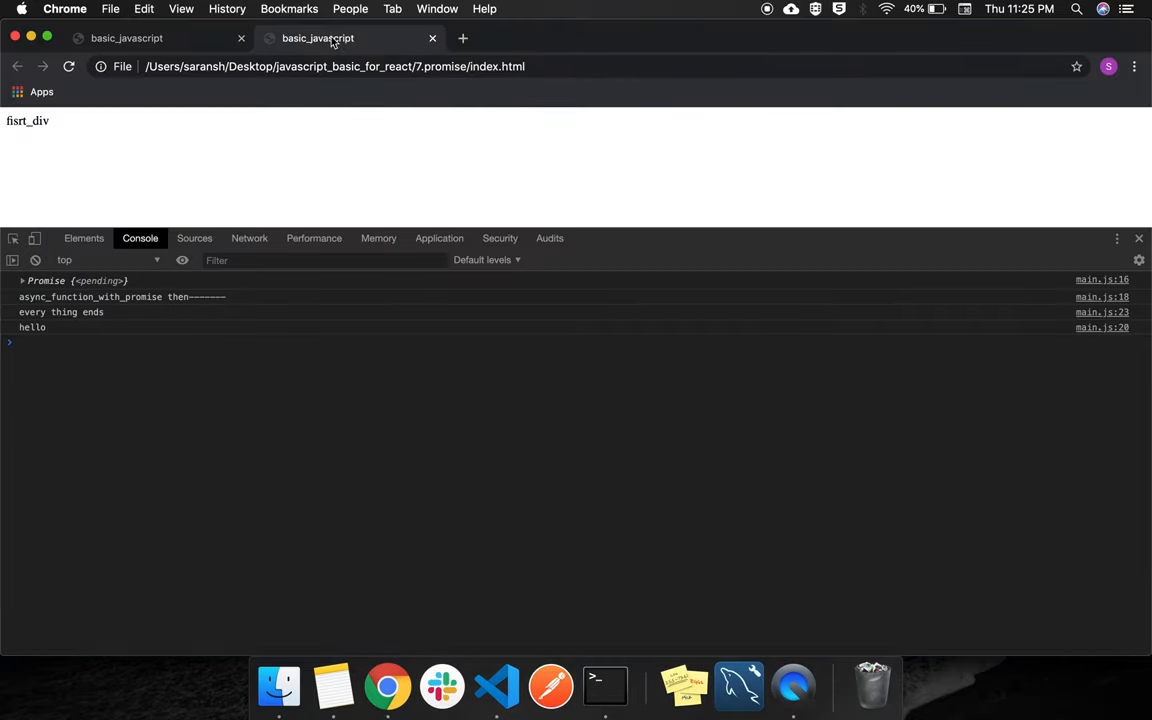
left_click(494, 686)
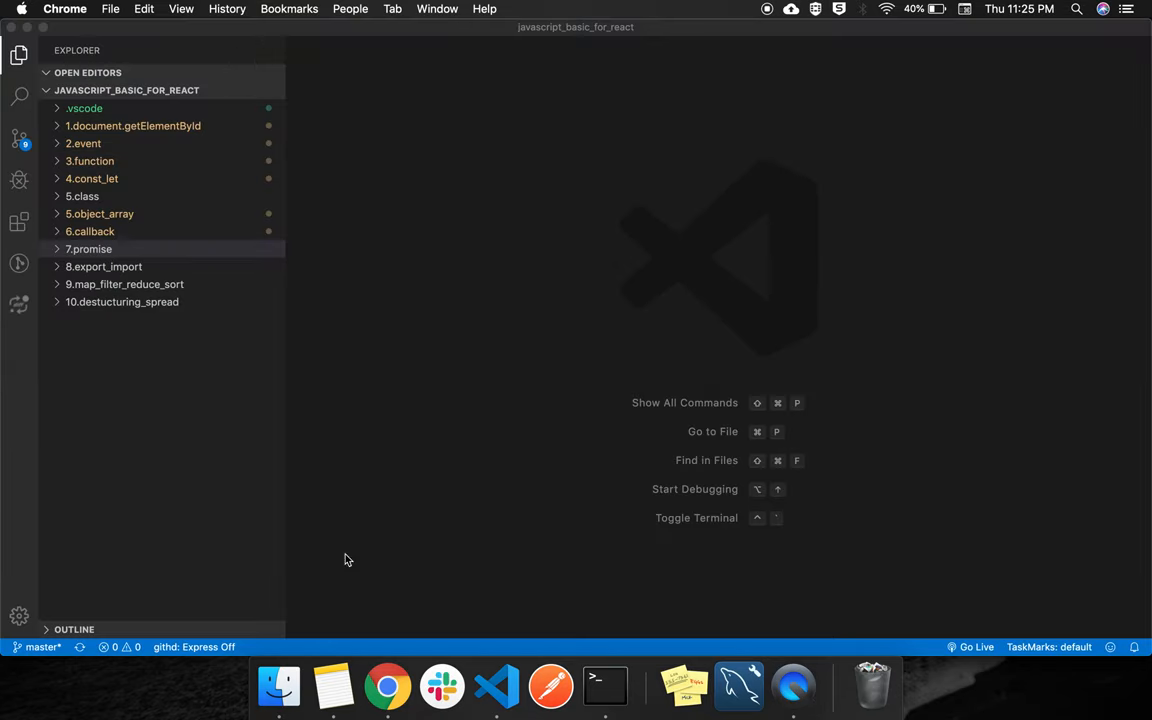
left_click(280, 686)
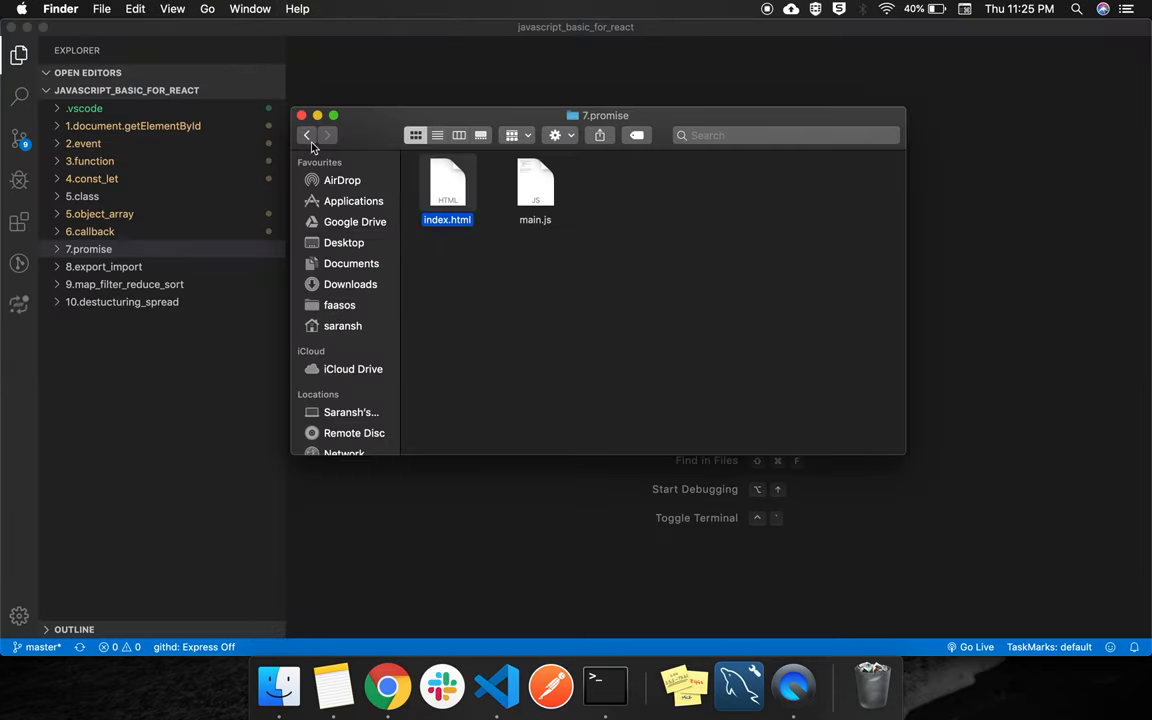
left_click(308, 136)
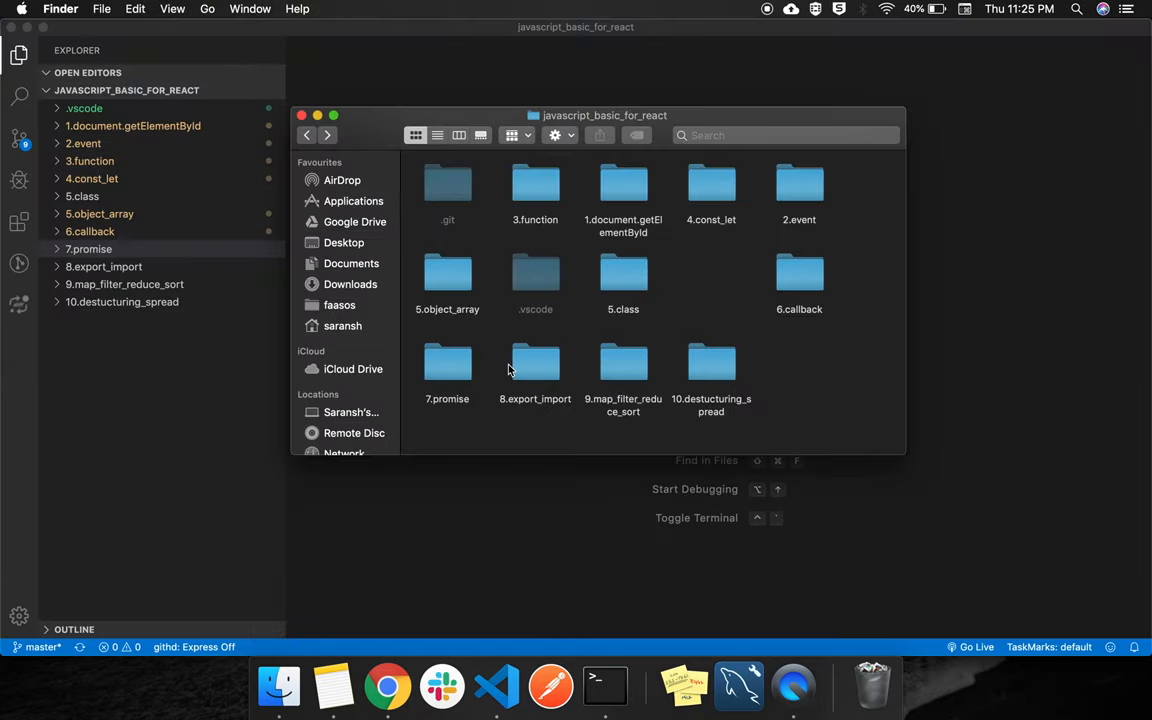
double_click(536, 370)
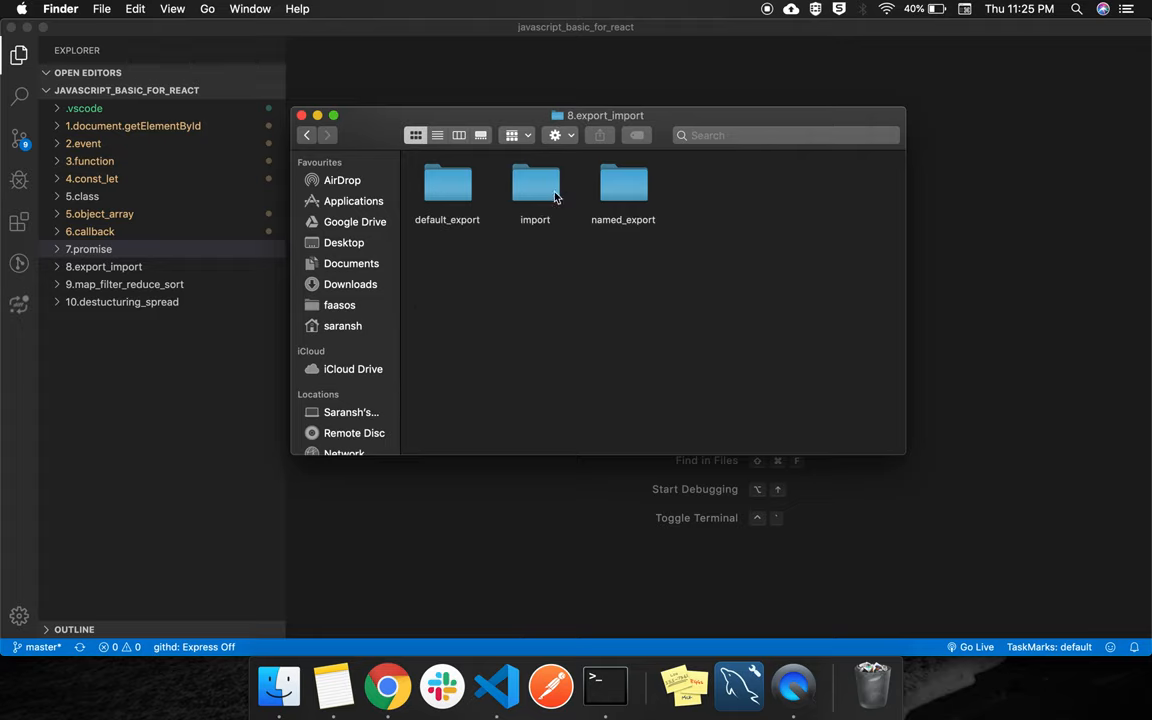
mouse_move(548, 198)
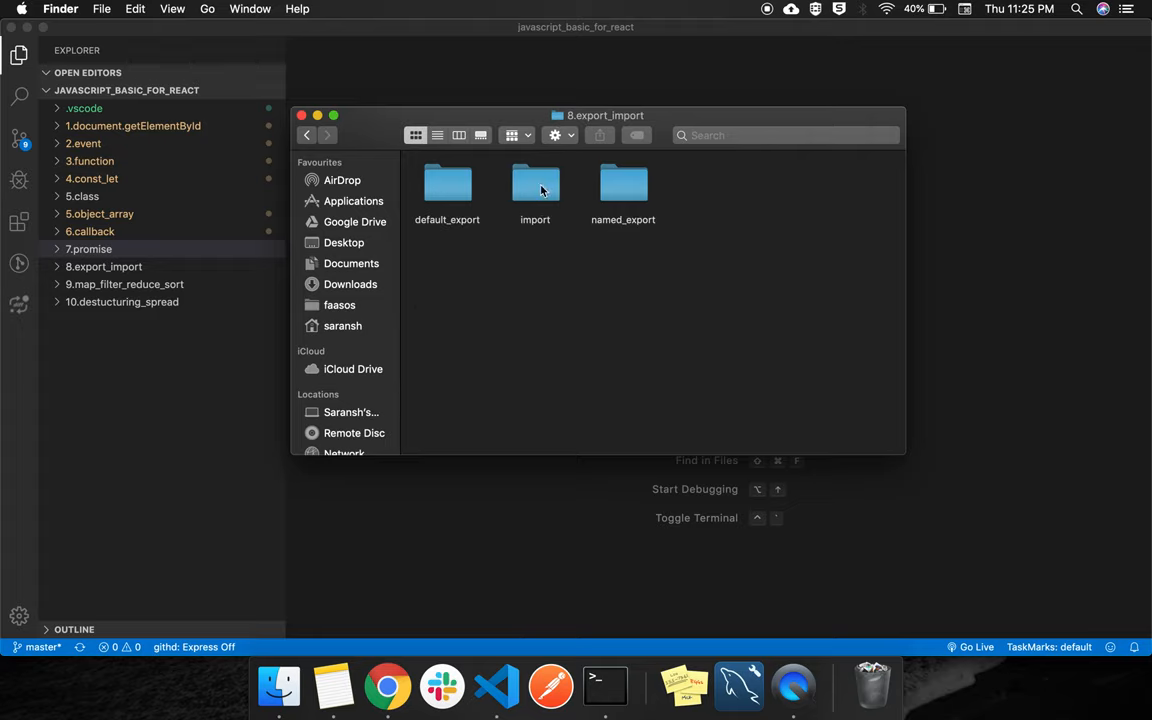
double_click(536, 184)
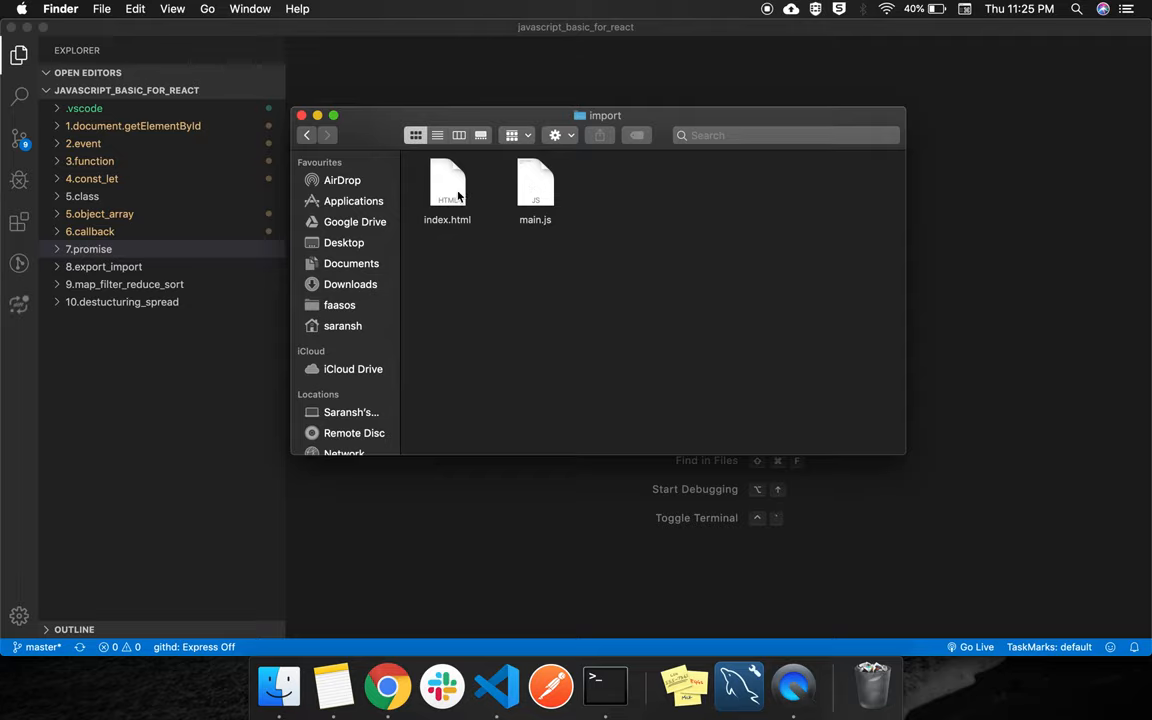
- Load index.html in Chrome and inspect its console, revealing the CORS error blocking main.js
left_click(448, 190)
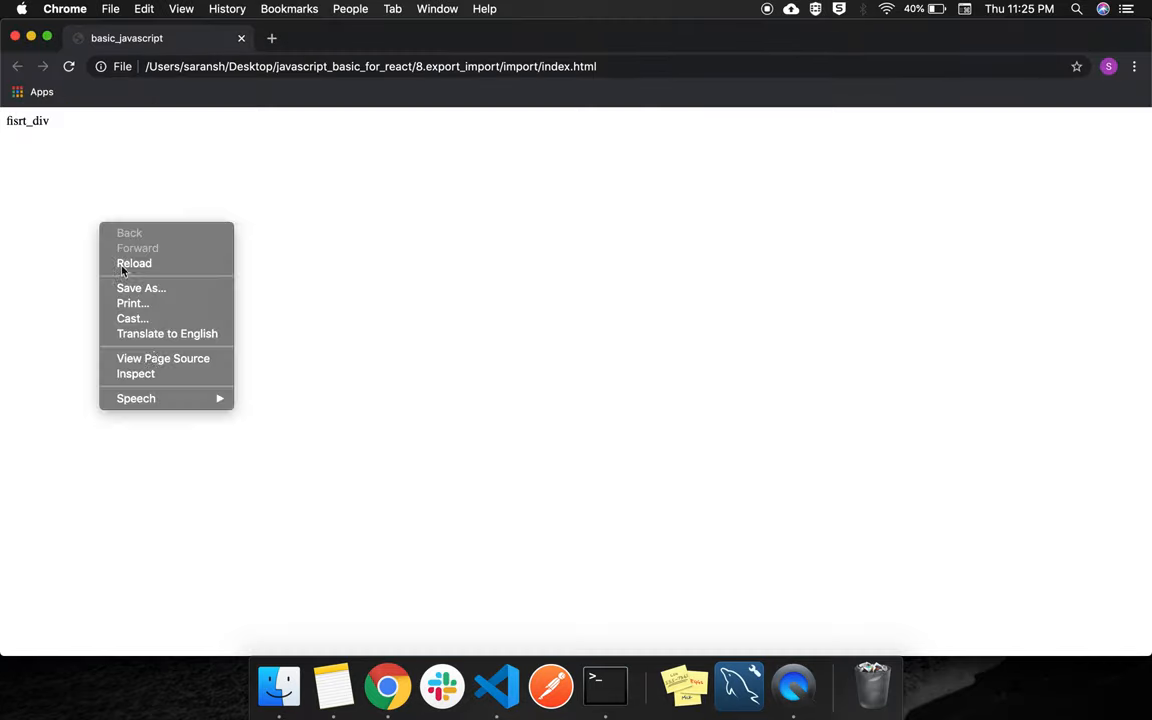
left_click(136, 374)
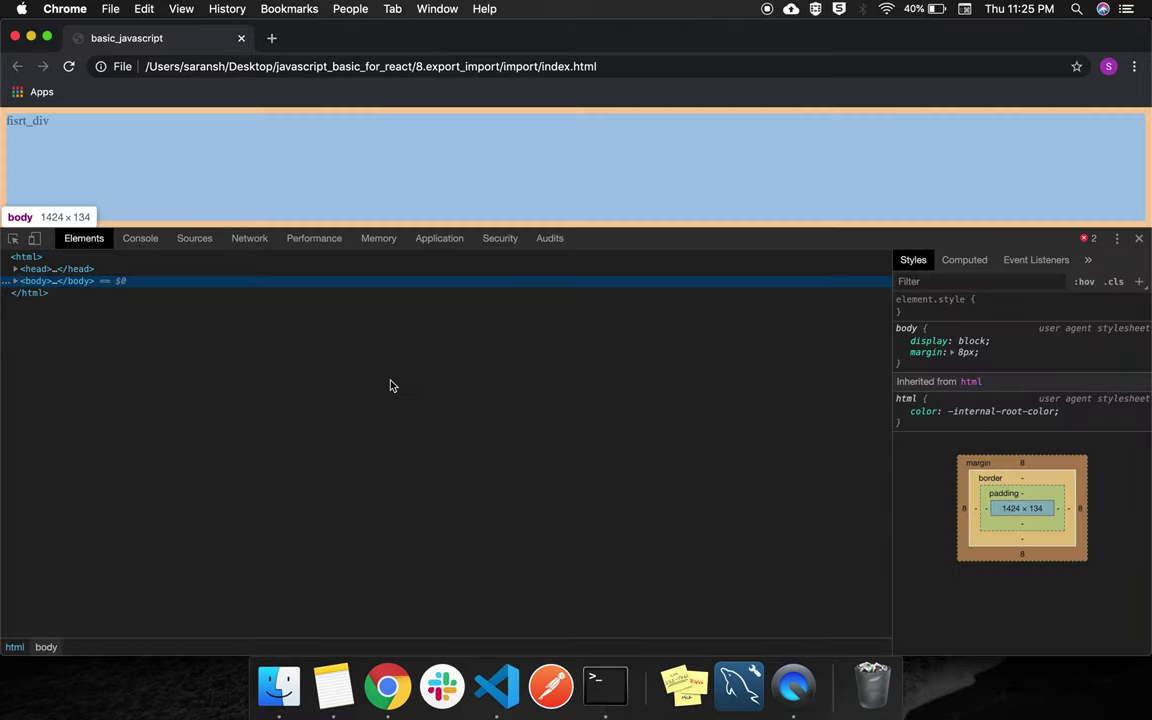
left_click(140, 238)
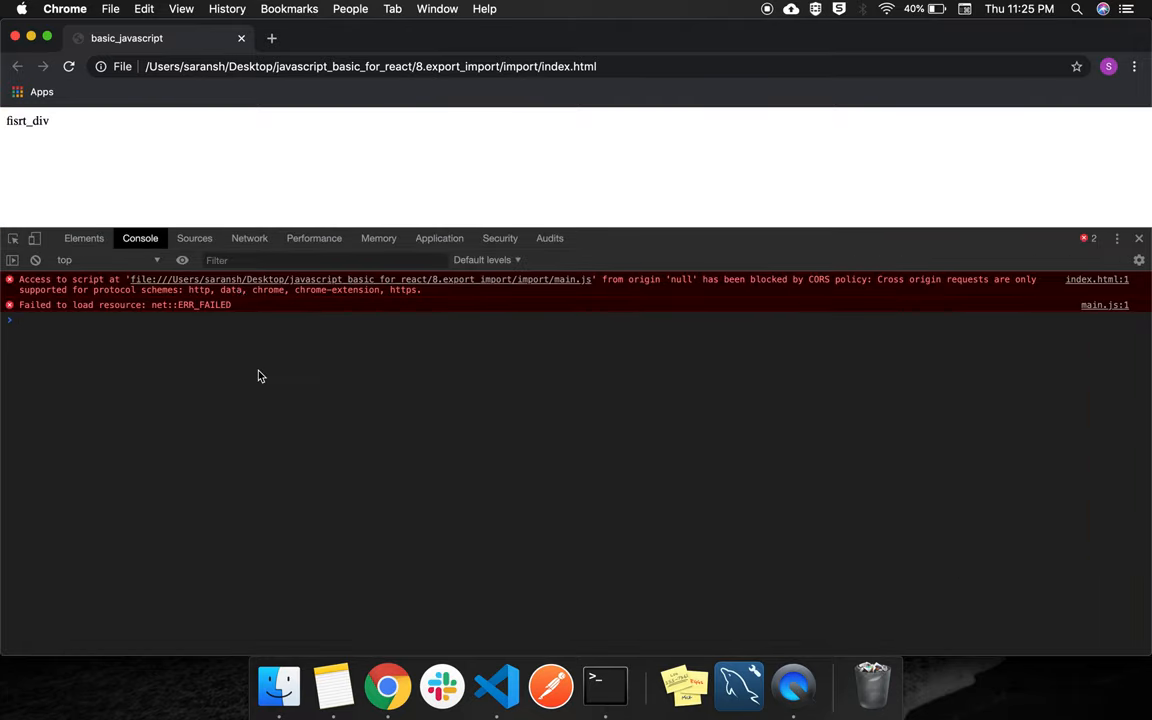
mouse_move(98, 312)
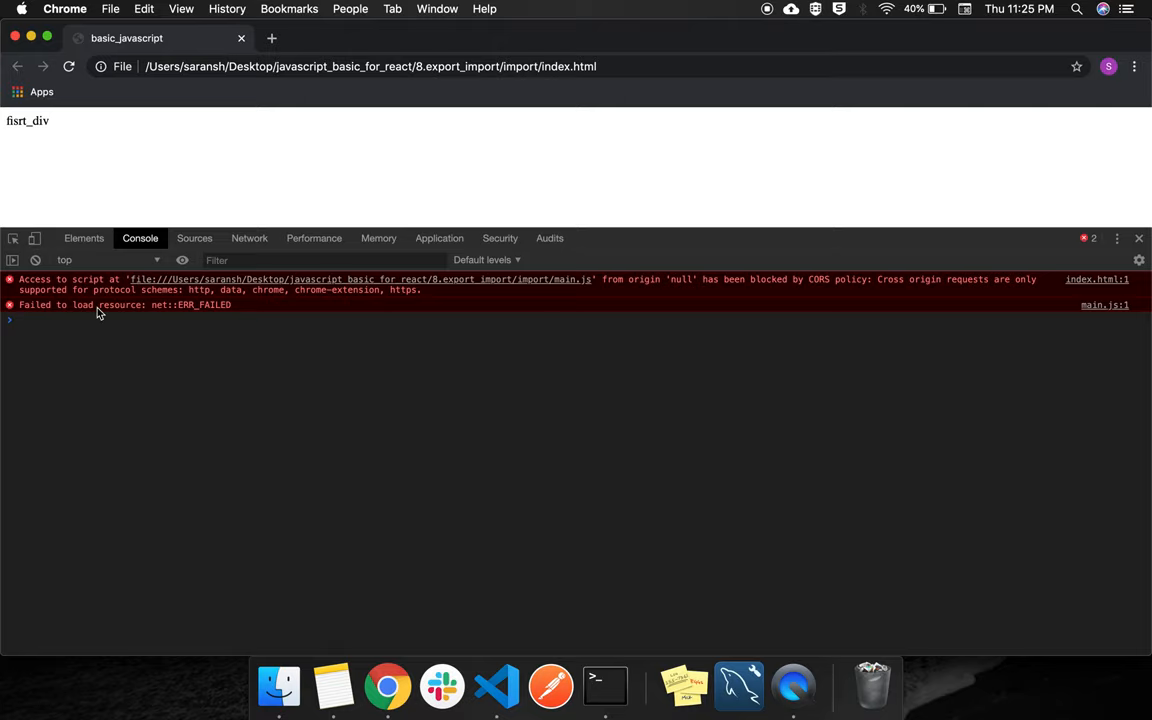
- Expand default_export, import and named_export in the Explorer to reveal abc.js, index.html, main.js and bca.js
left_click(496, 686)
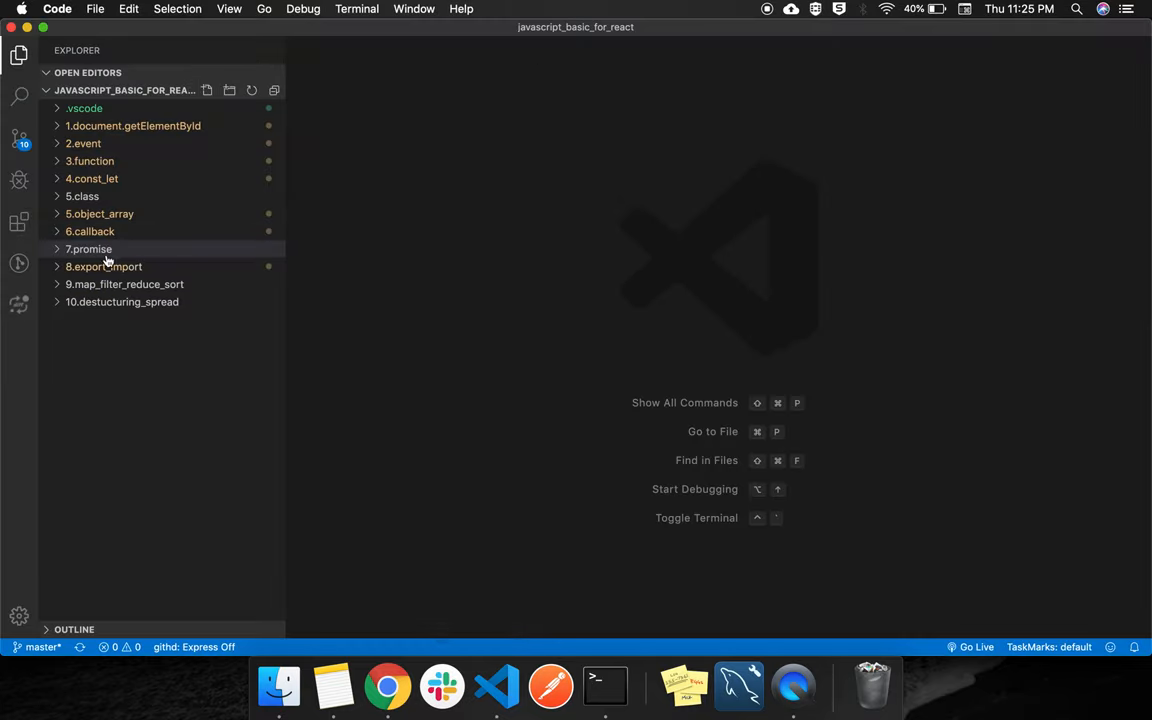
left_click(104, 266)
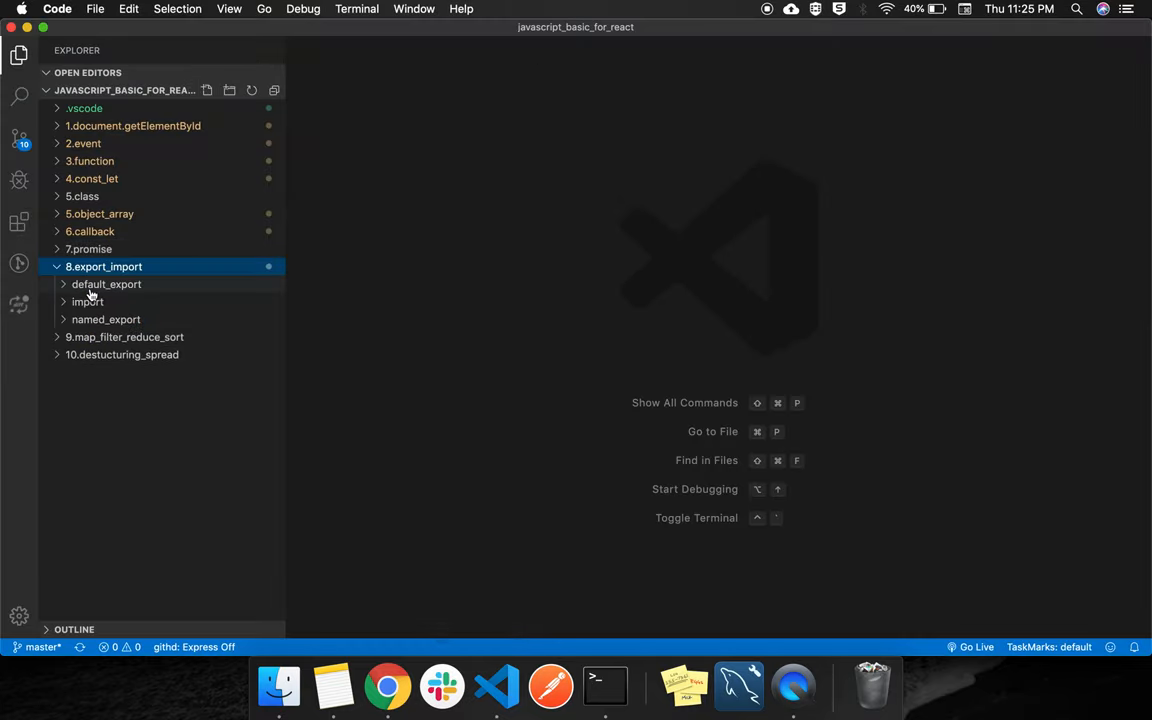
mouse_move(106, 284)
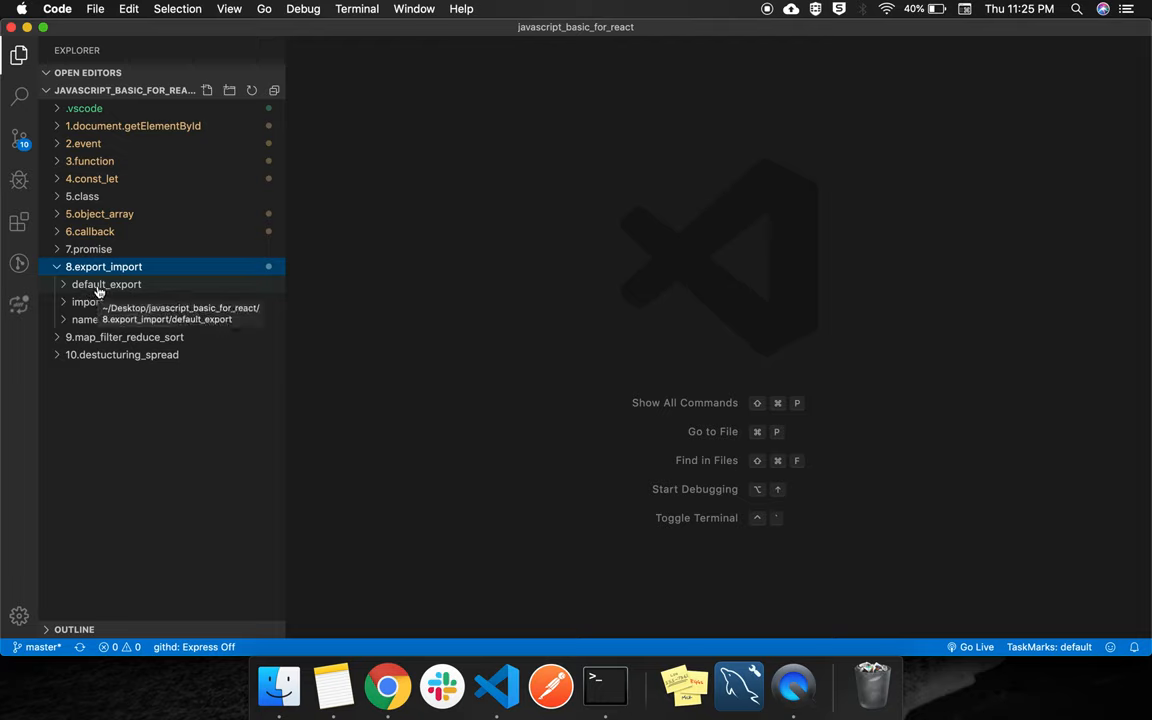
left_click(106, 284)
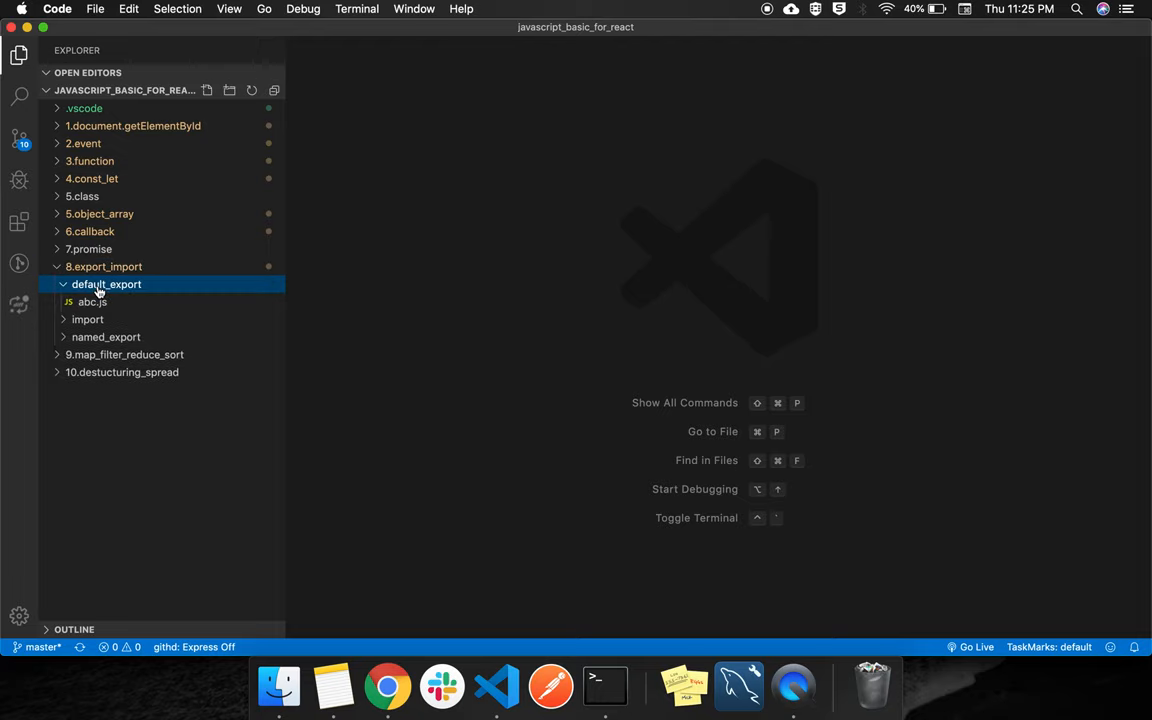
mouse_move(92, 300)
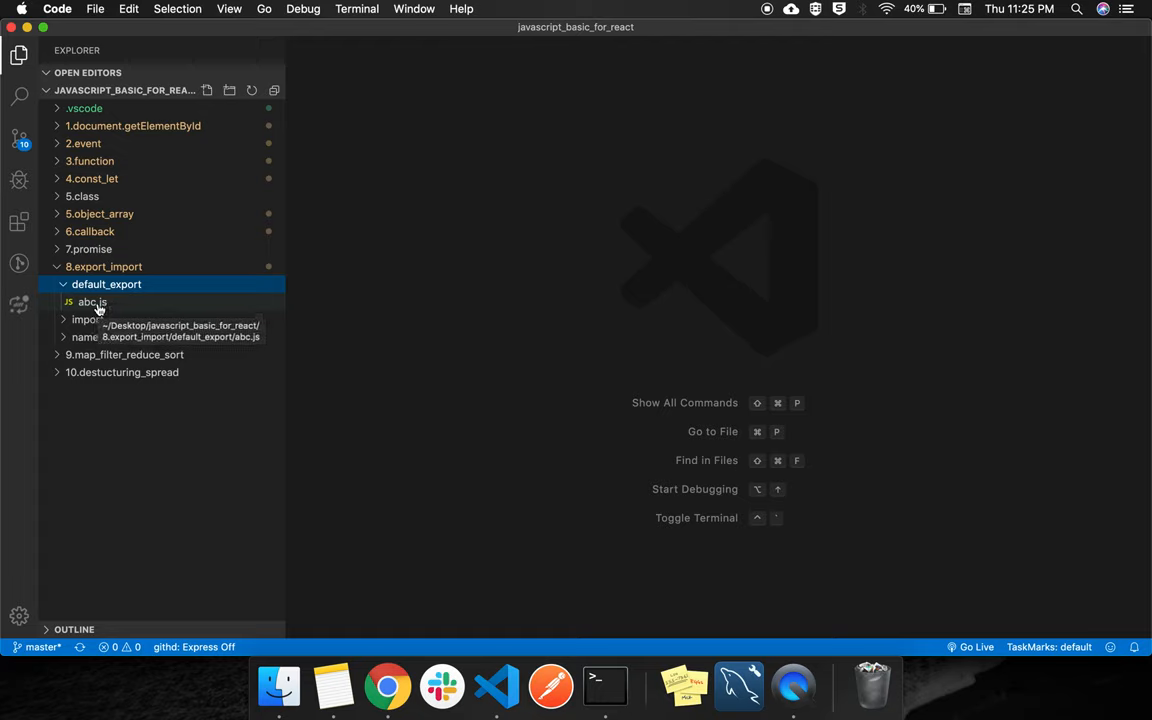
mouse_move(88, 320)
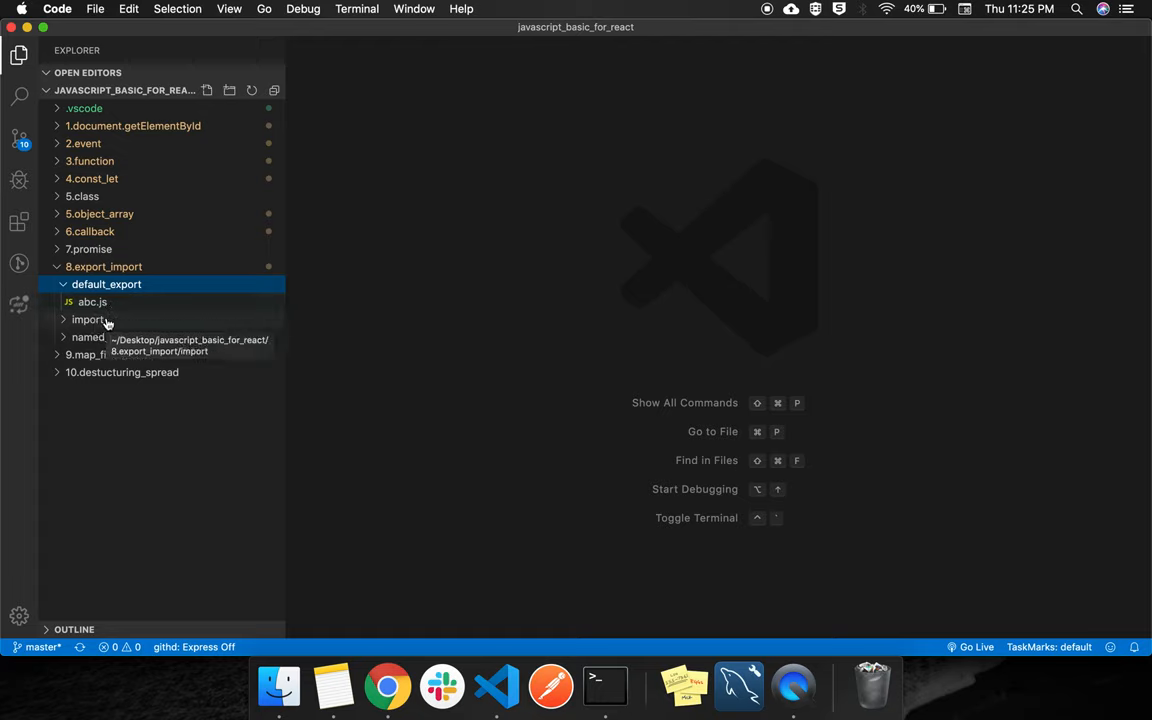
left_click(88, 320)
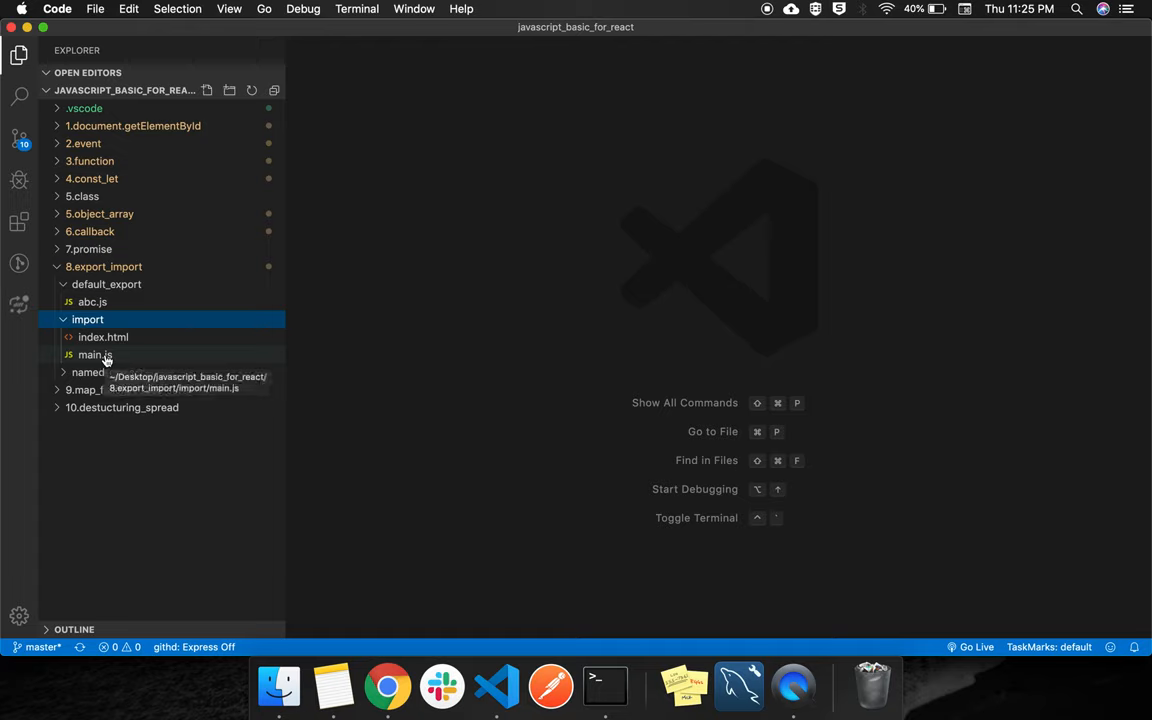
left_click(108, 372)
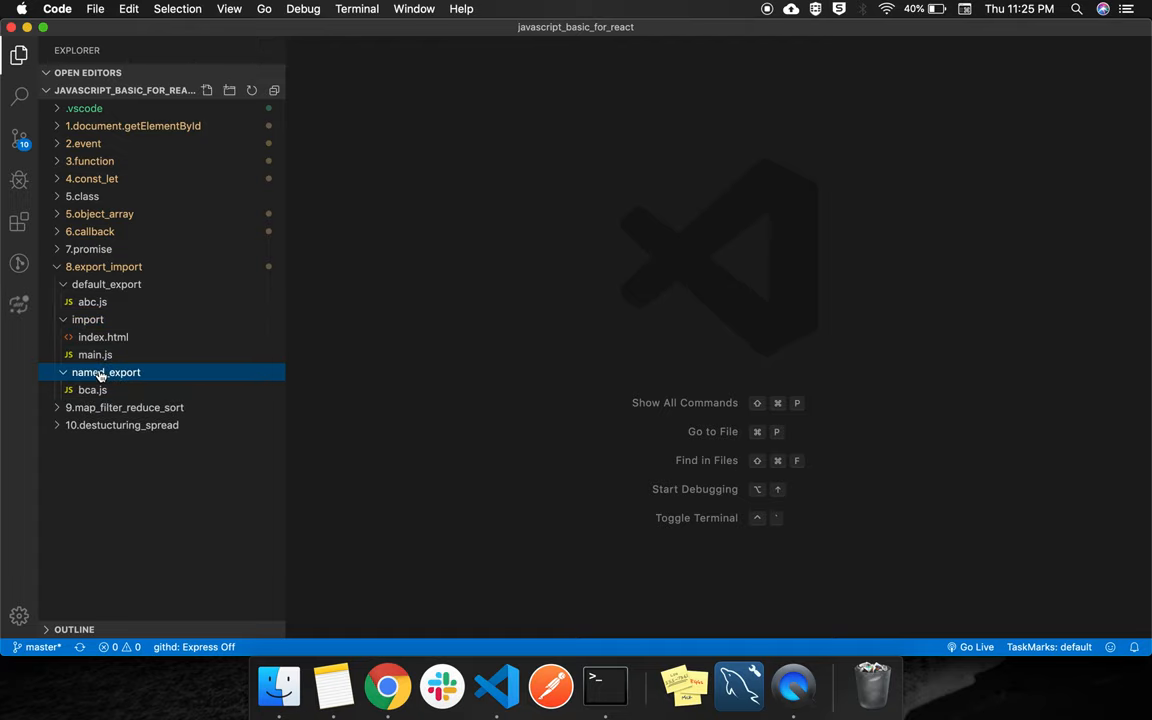
mouse_move(92, 388)
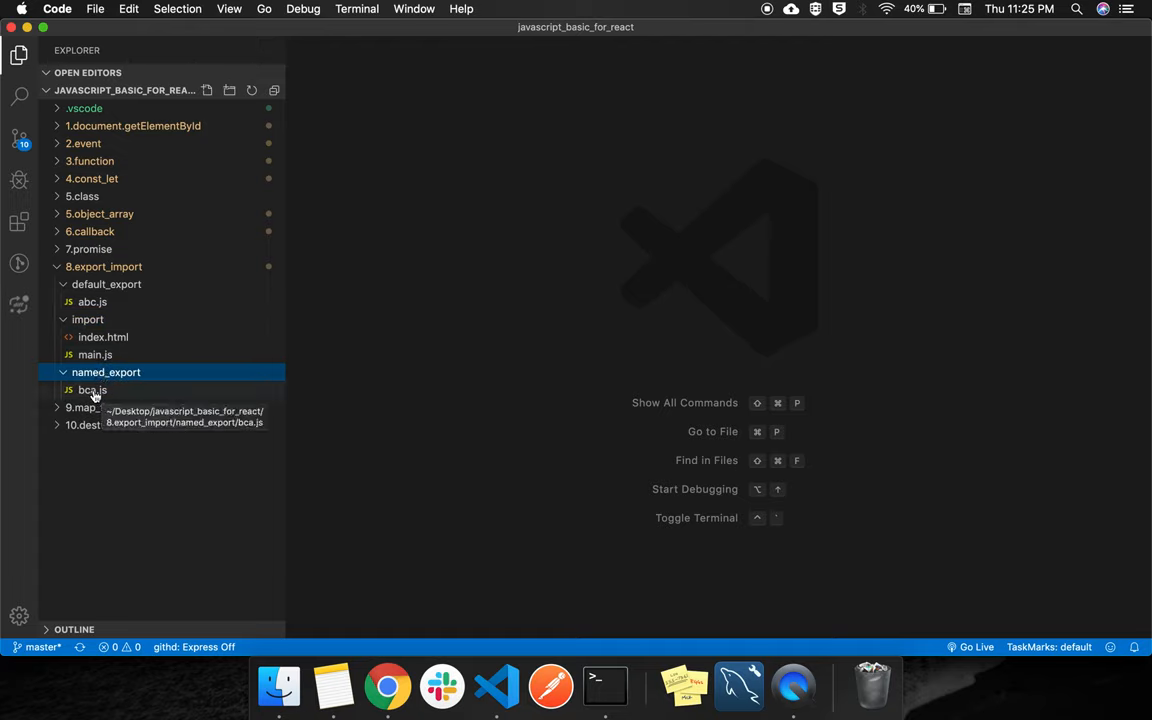
mouse_move(116, 360)
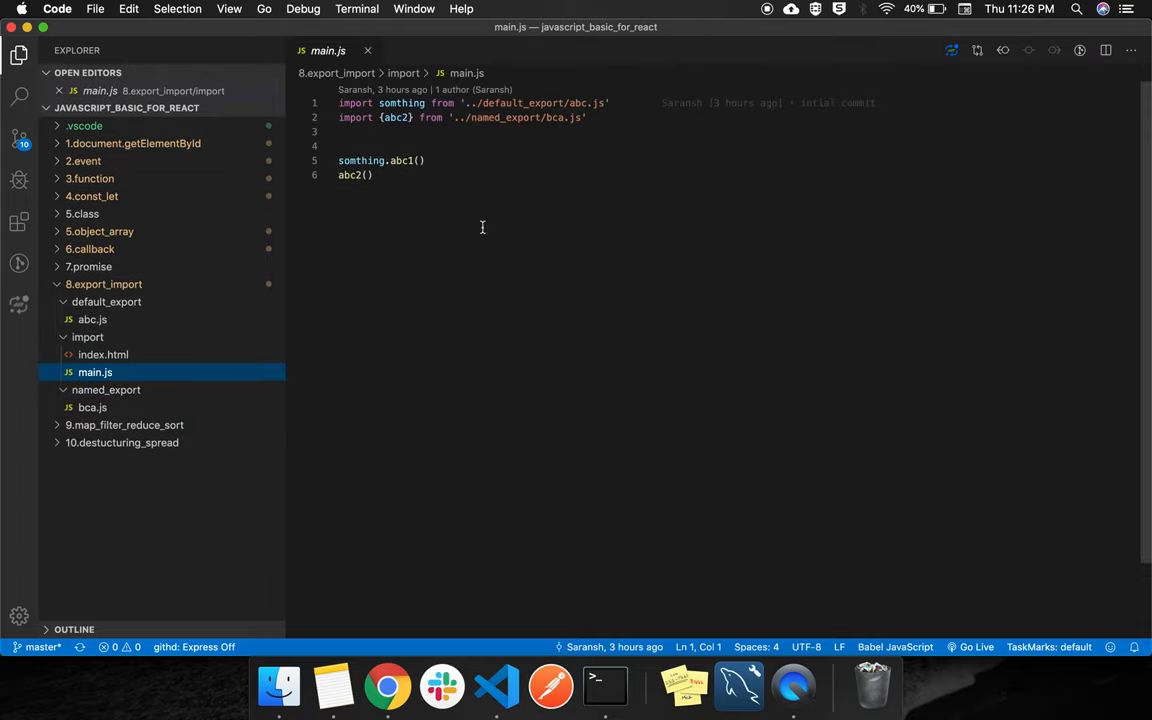
- View abc.js with its five arrow functions abc1–abc5 bundled into one default export
left_click(588, 116)
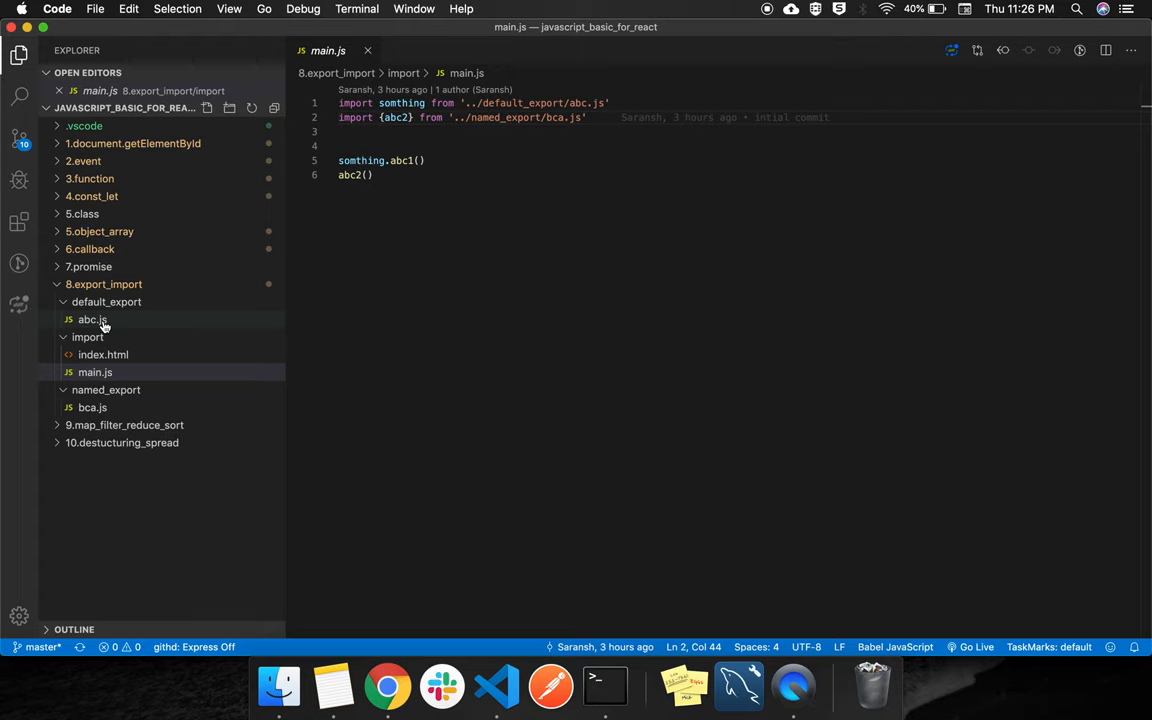
left_click(92, 320)
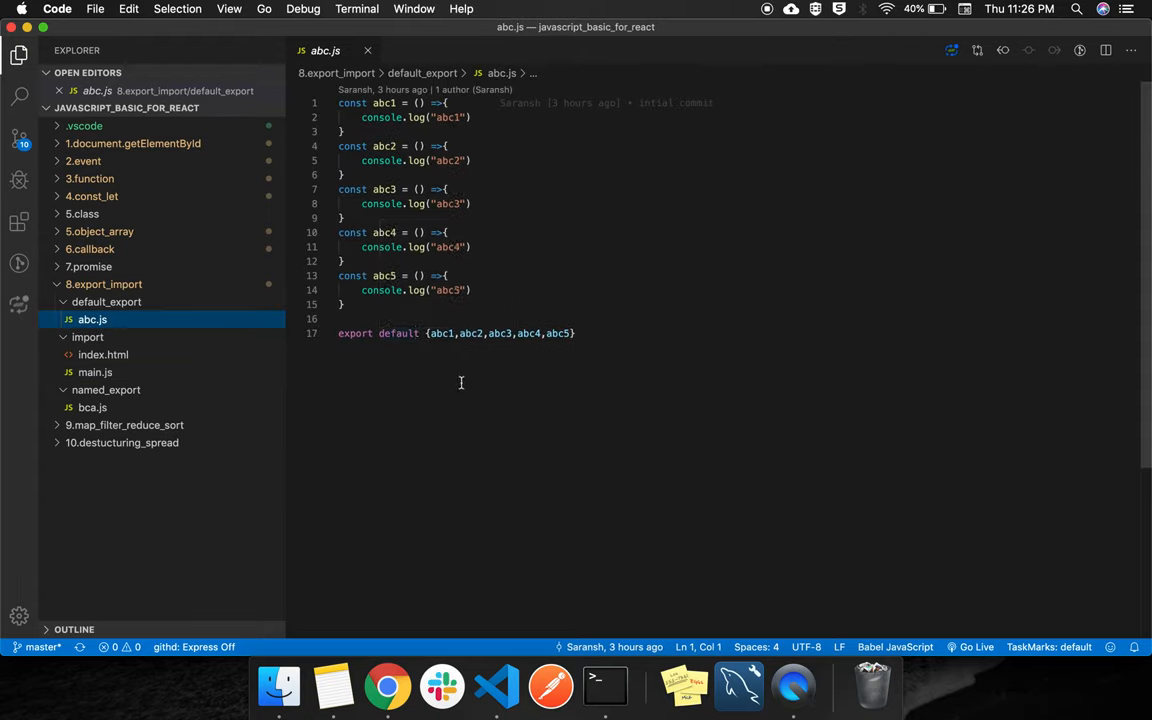
left_click(572, 332)
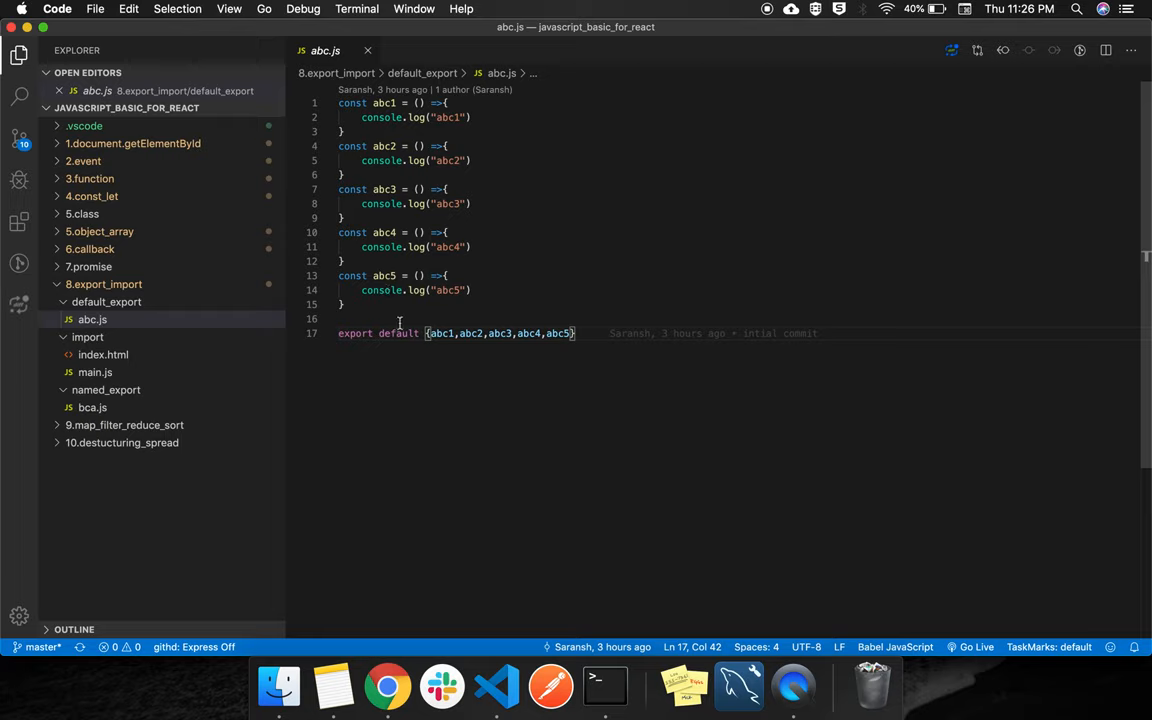
double_click(400, 332)
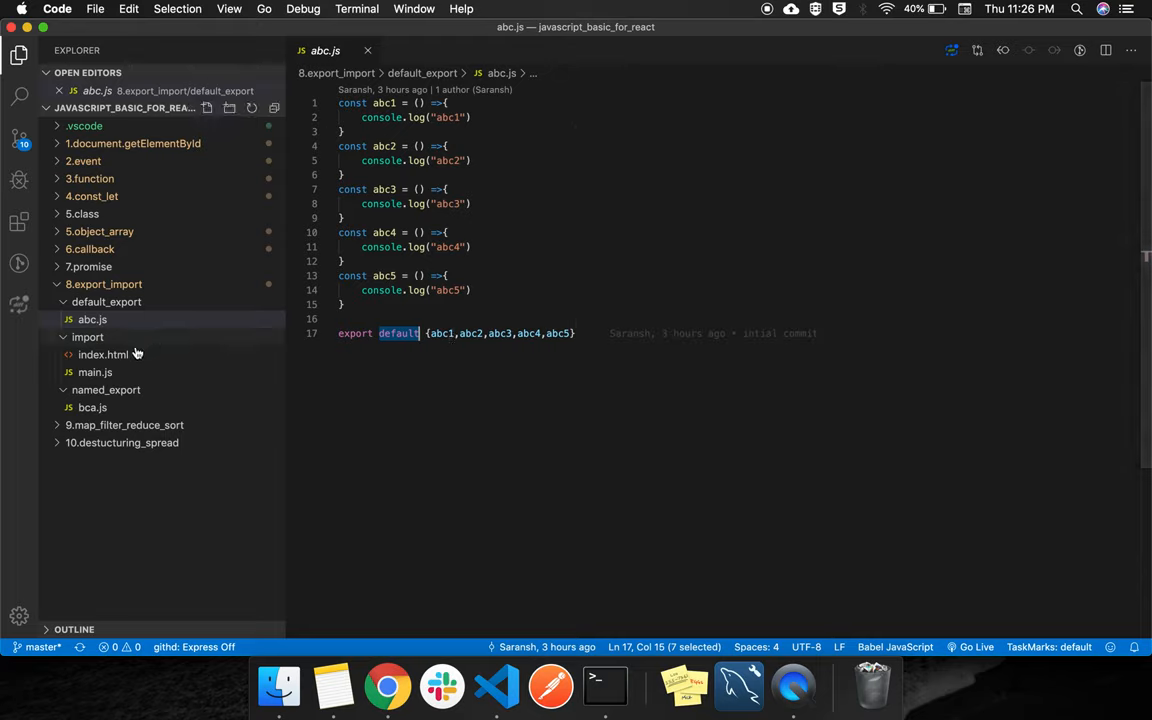
mouse_move(104, 356)
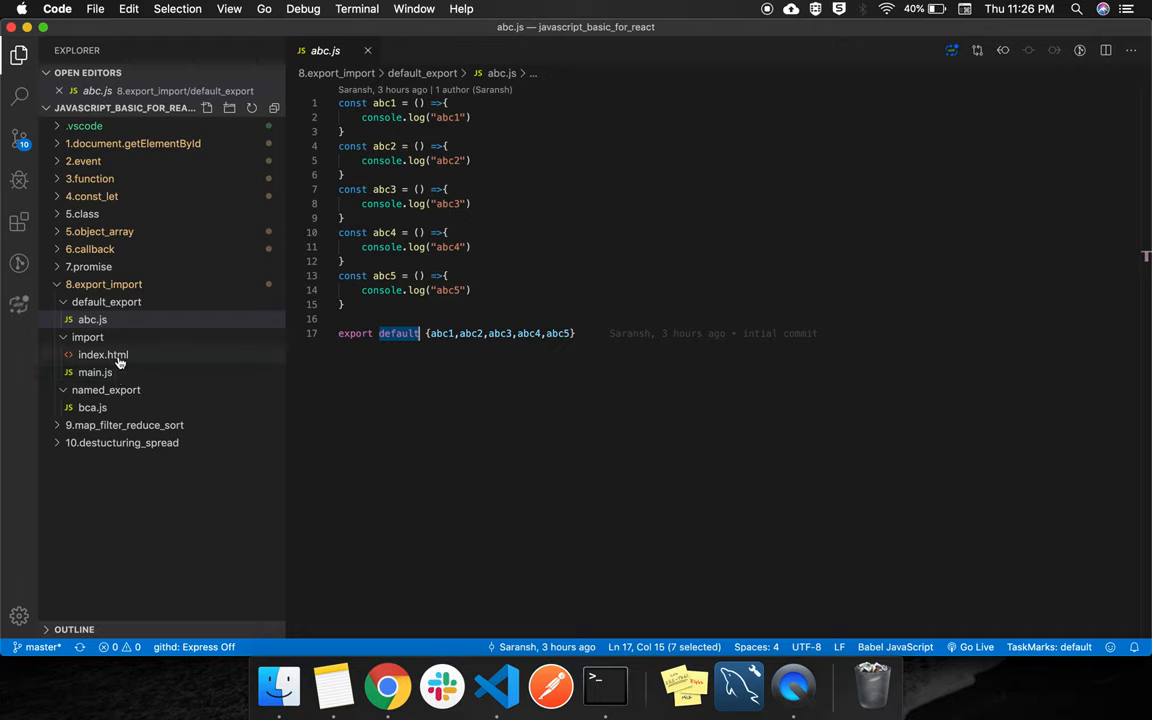
- Highlight the default import name 'somthing' in main.js, then view bca.js's named exports abc1–abc5
left_click(96, 372)
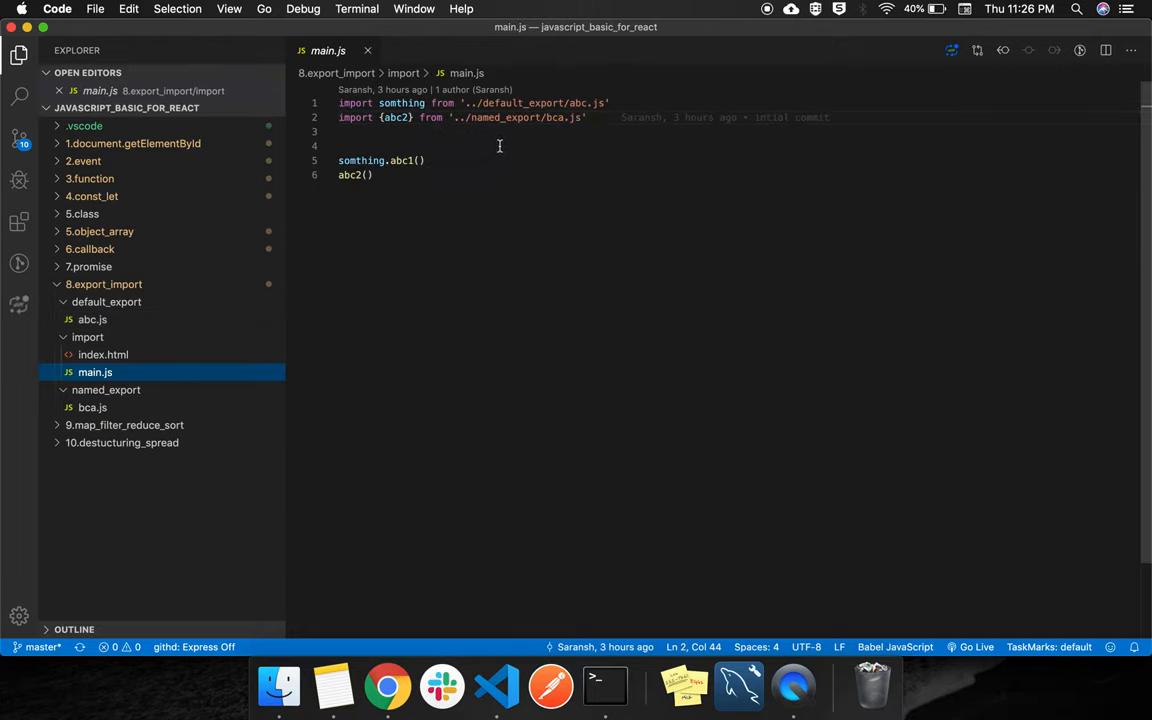
mouse_move(396, 116)
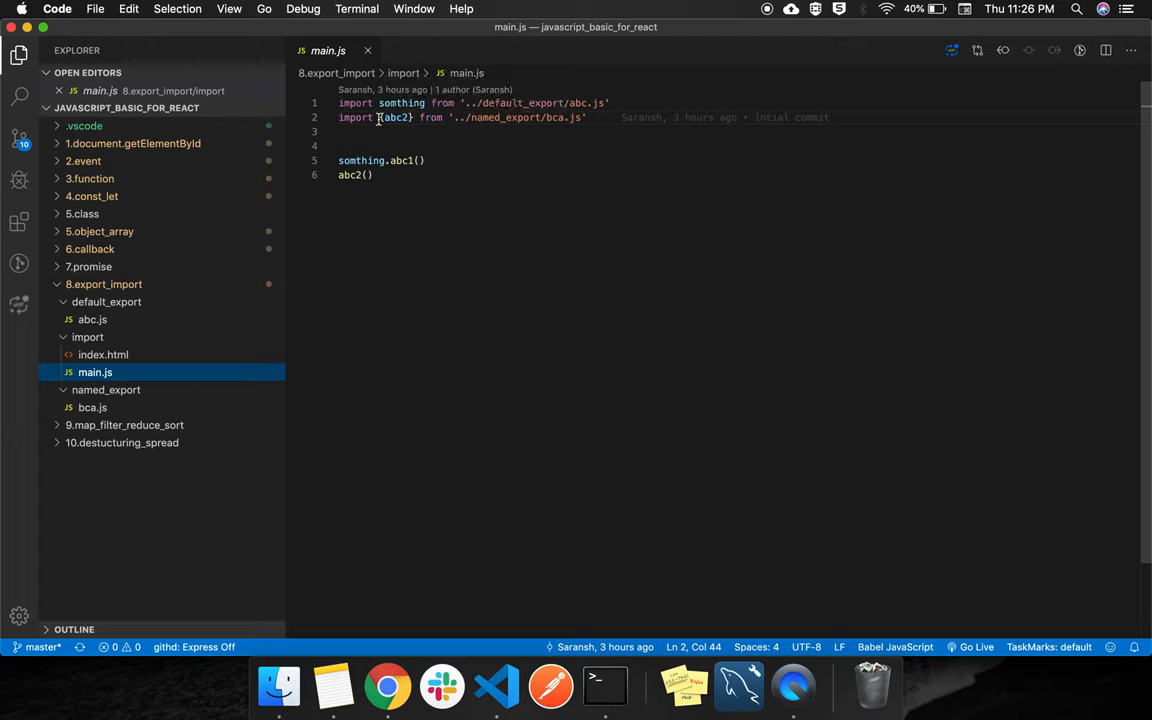
left_click(92, 320)
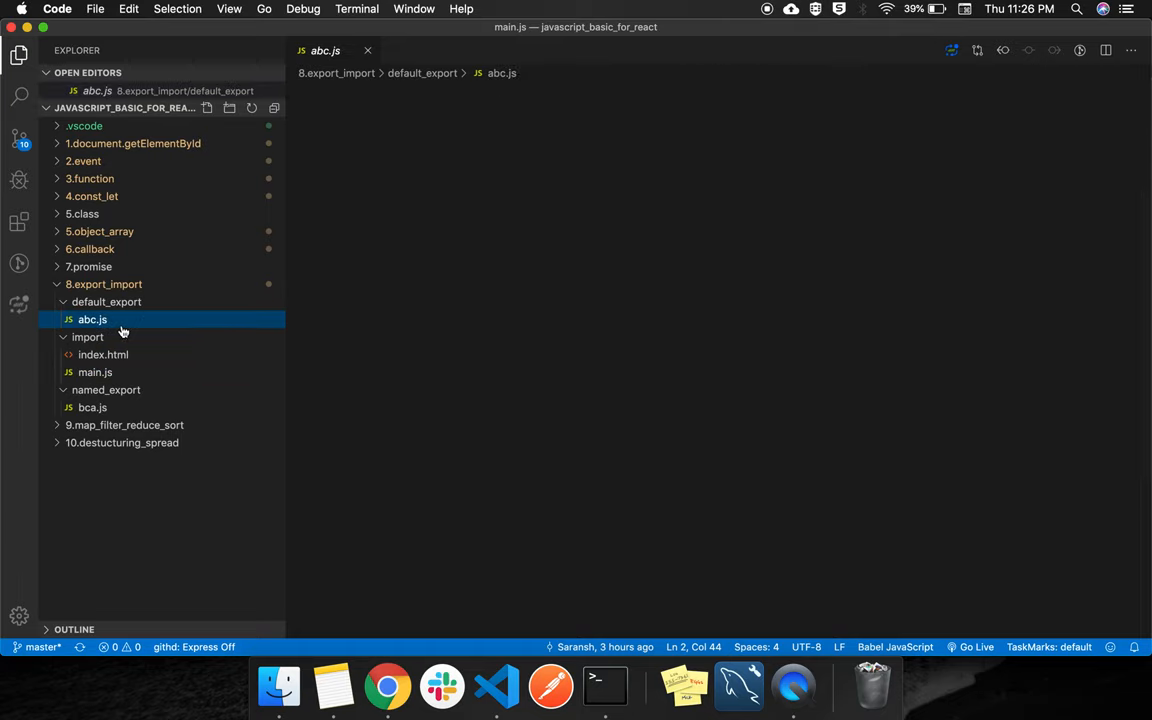
left_click(92, 320)
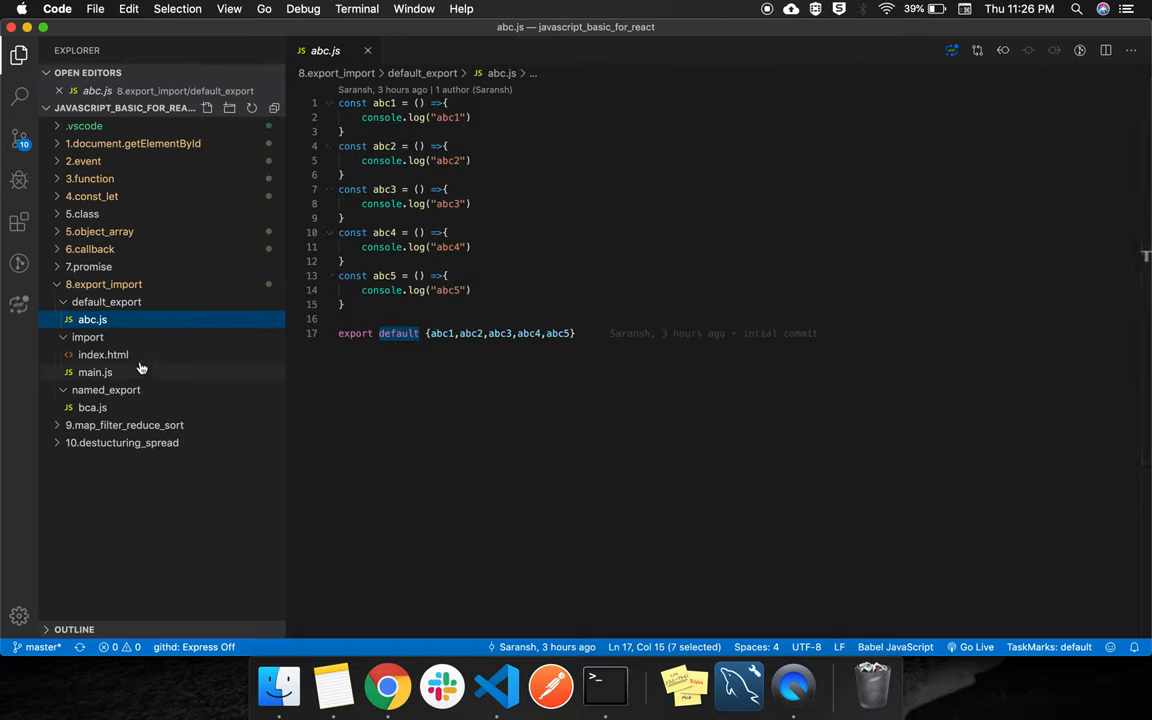
left_click(96, 372)
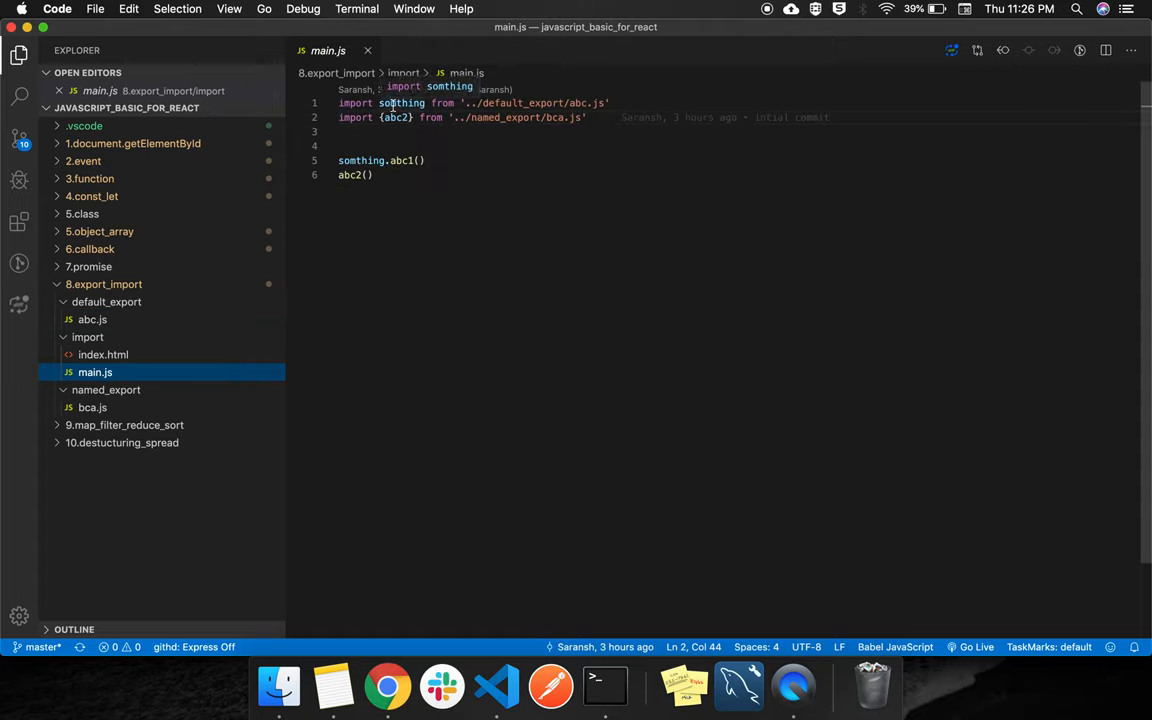
double_click(400, 104)
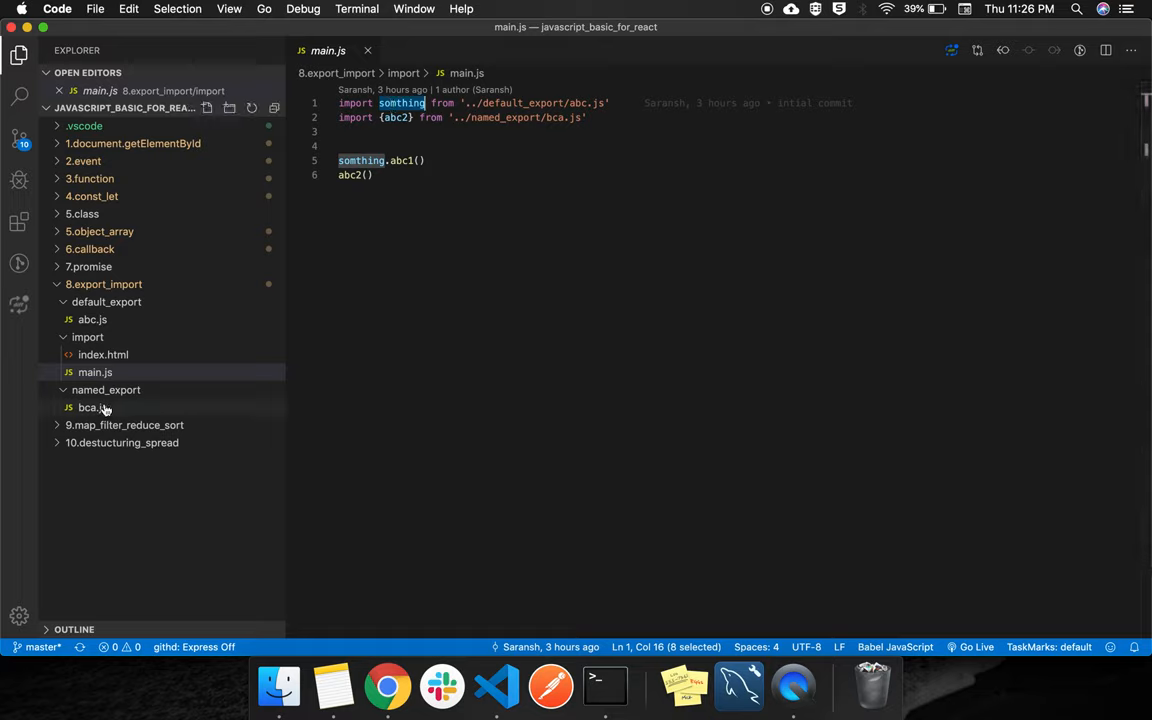
left_click(92, 408)
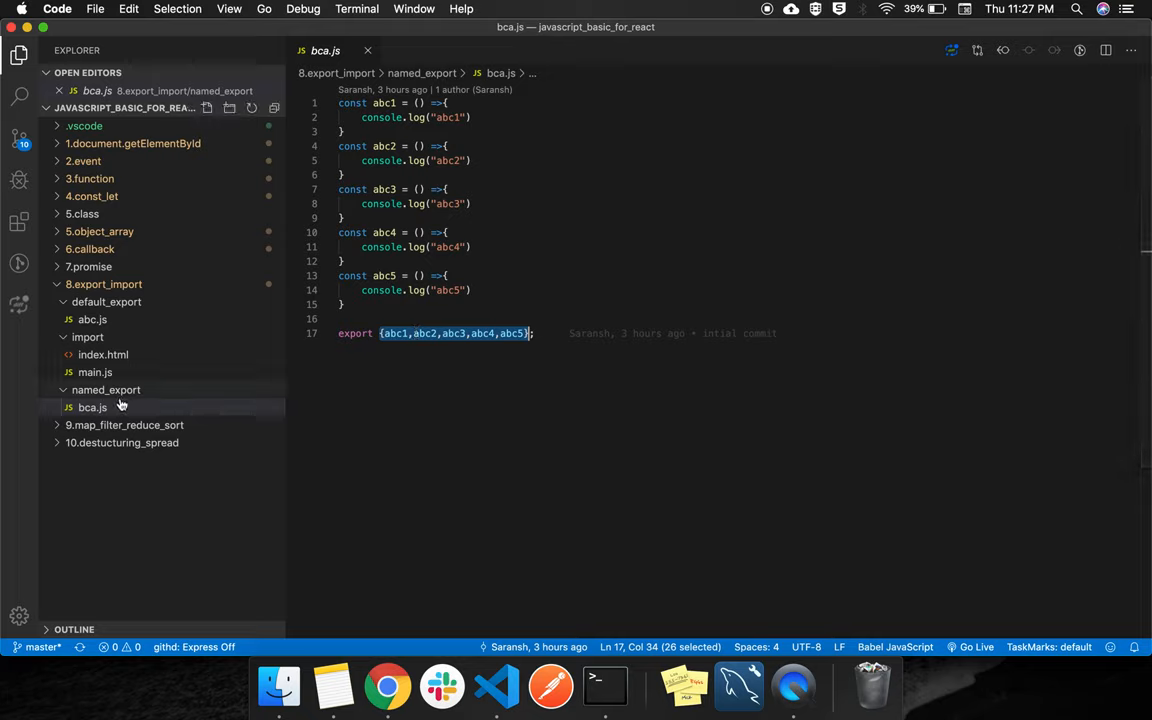
- Revisit main.js, focusing on the somthing.abc1() call alongside the braces-wrapped abc2 import
left_click(96, 372)
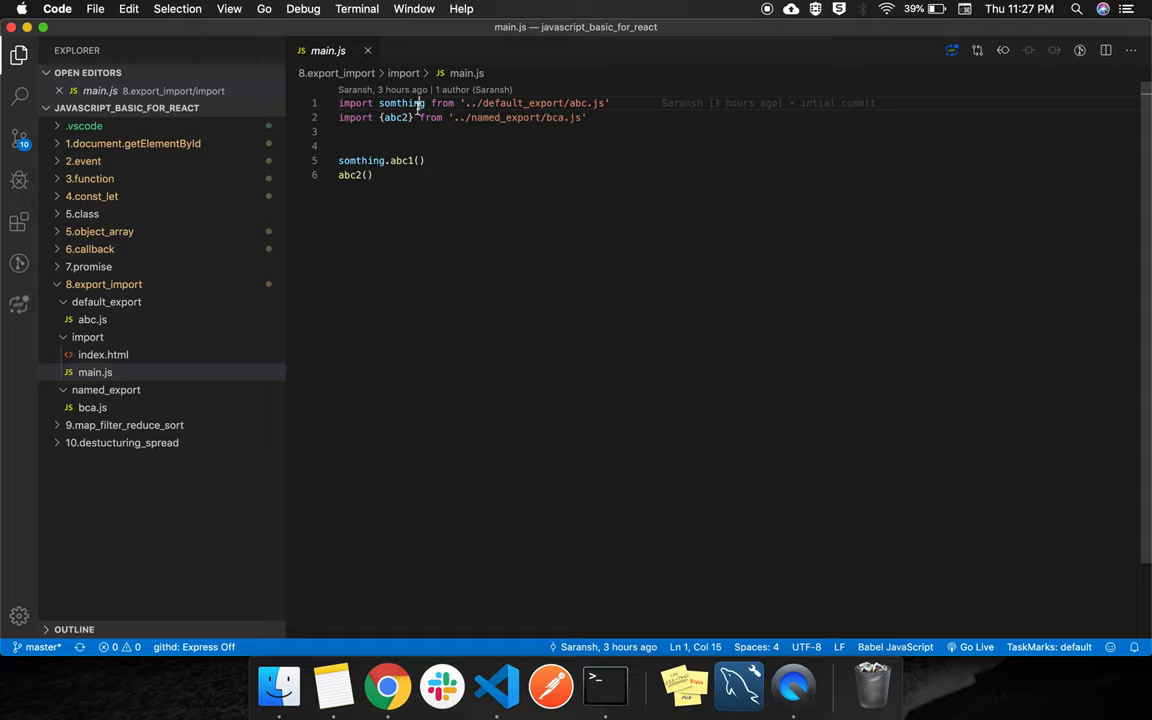
mouse_move(396, 116)
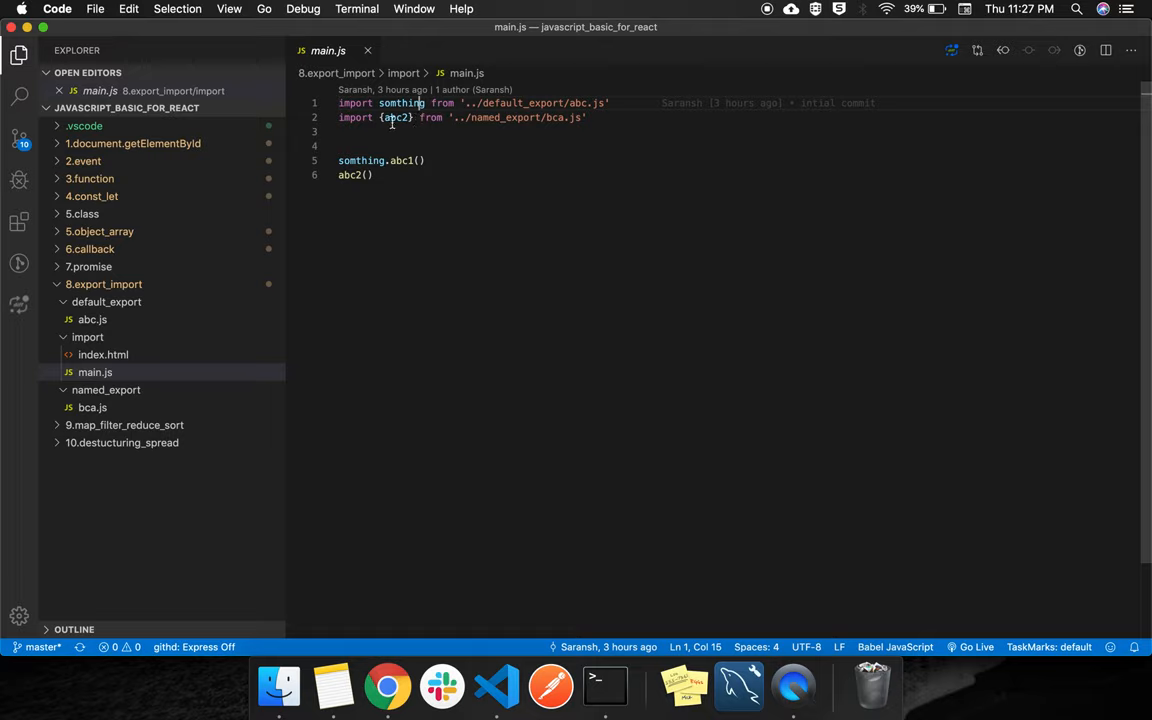
left_click(424, 160)
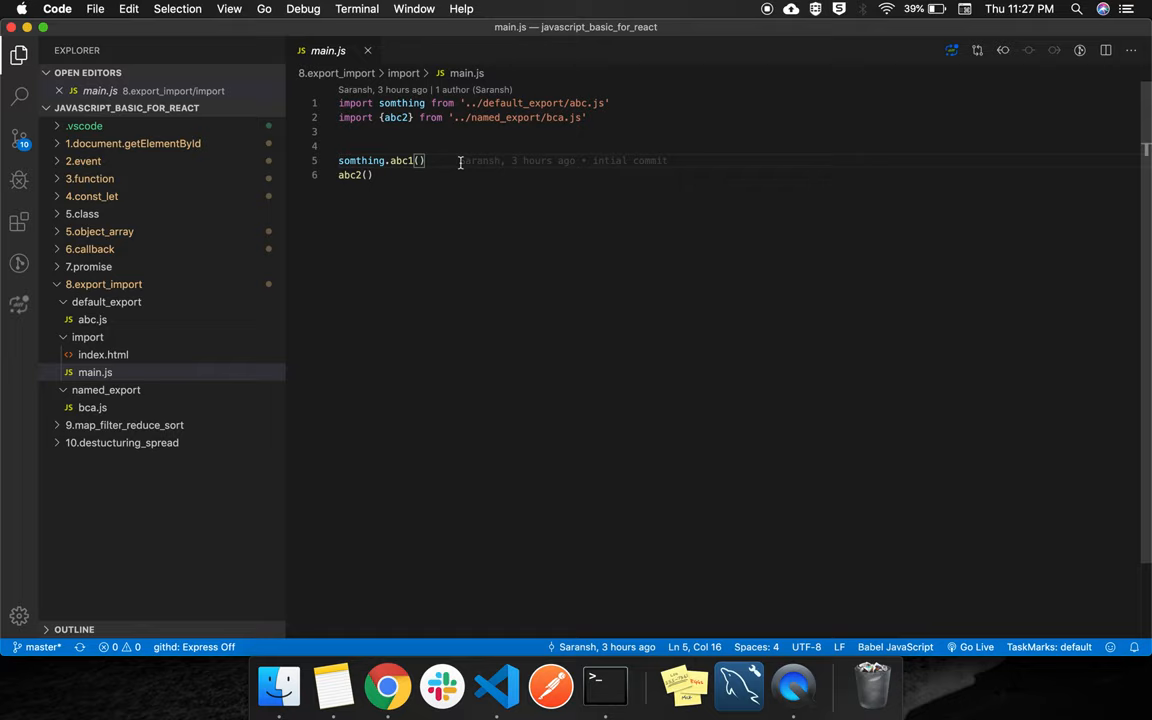
mouse_move(388, 686)
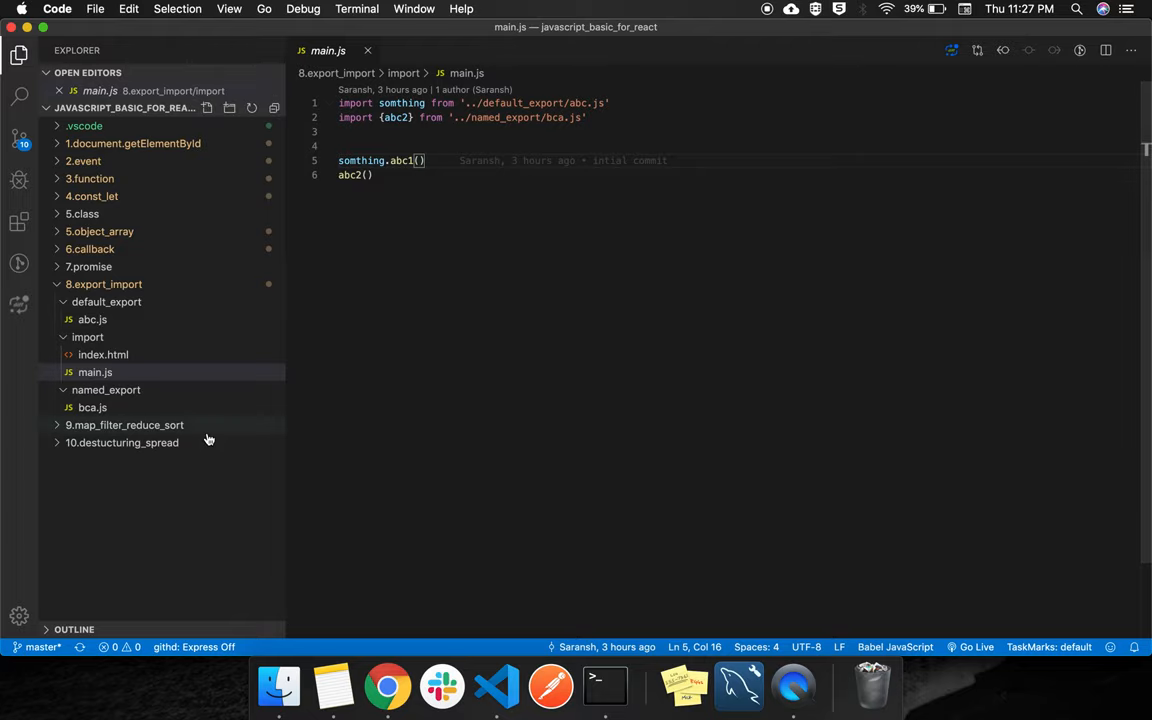
left_click(104, 284)
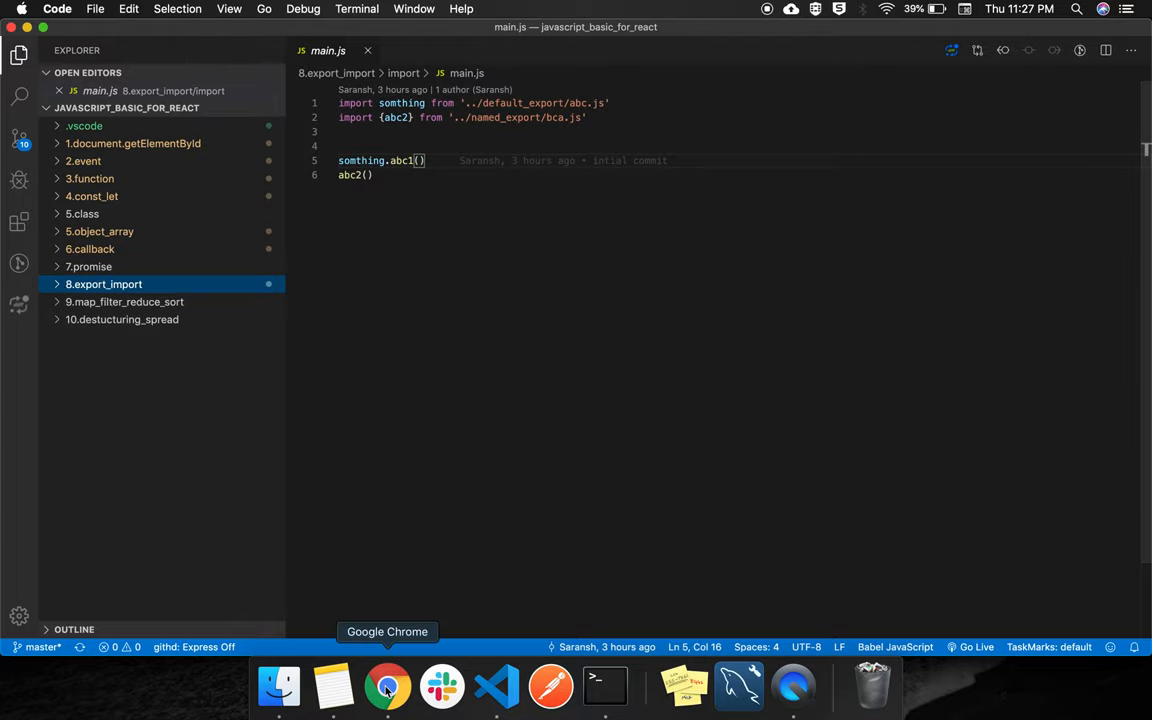
left_click(388, 686)
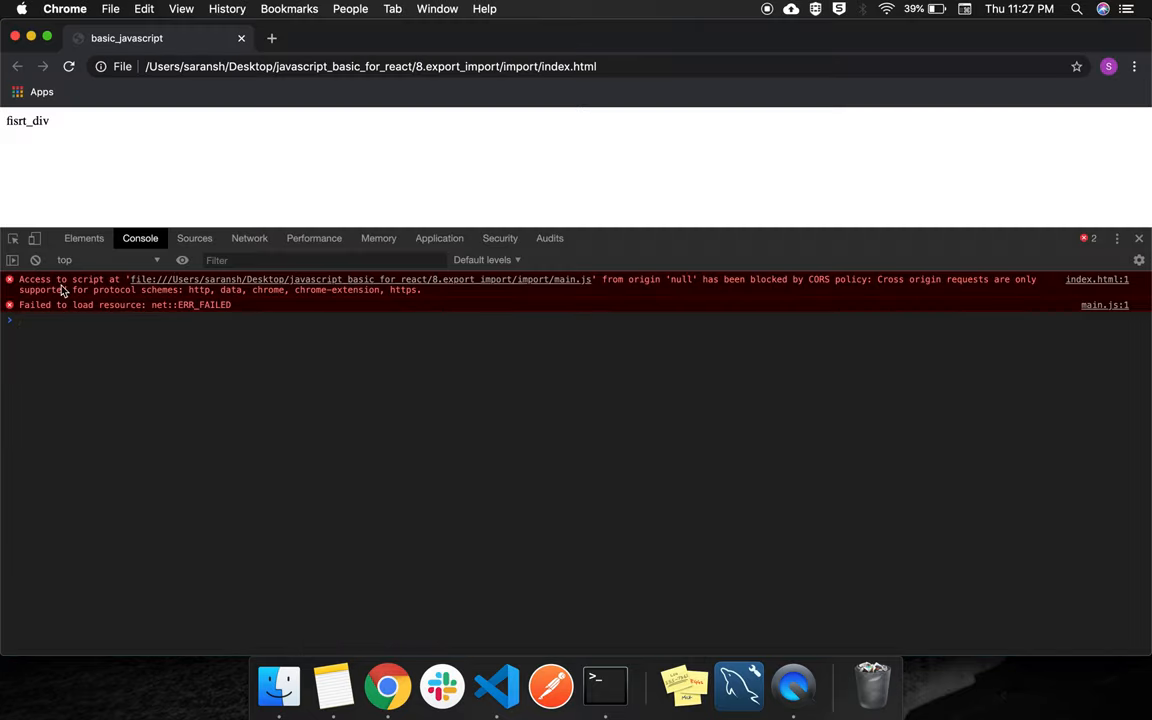
left_click(496, 686)
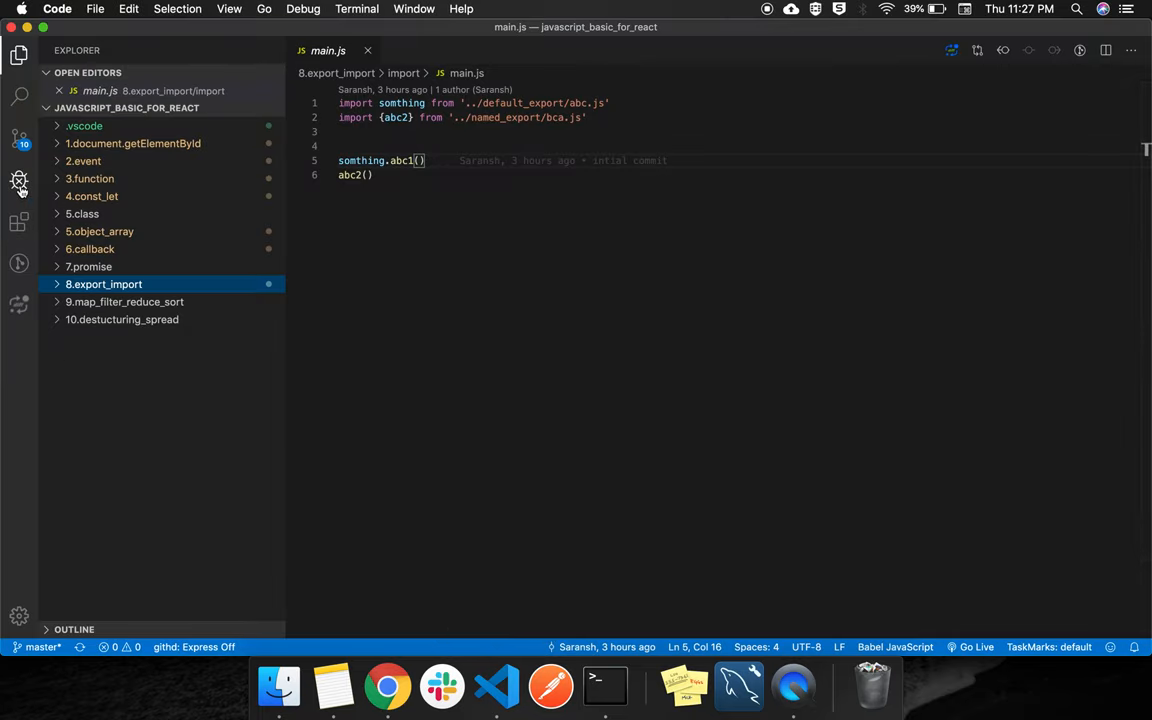
mouse_move(20, 184)
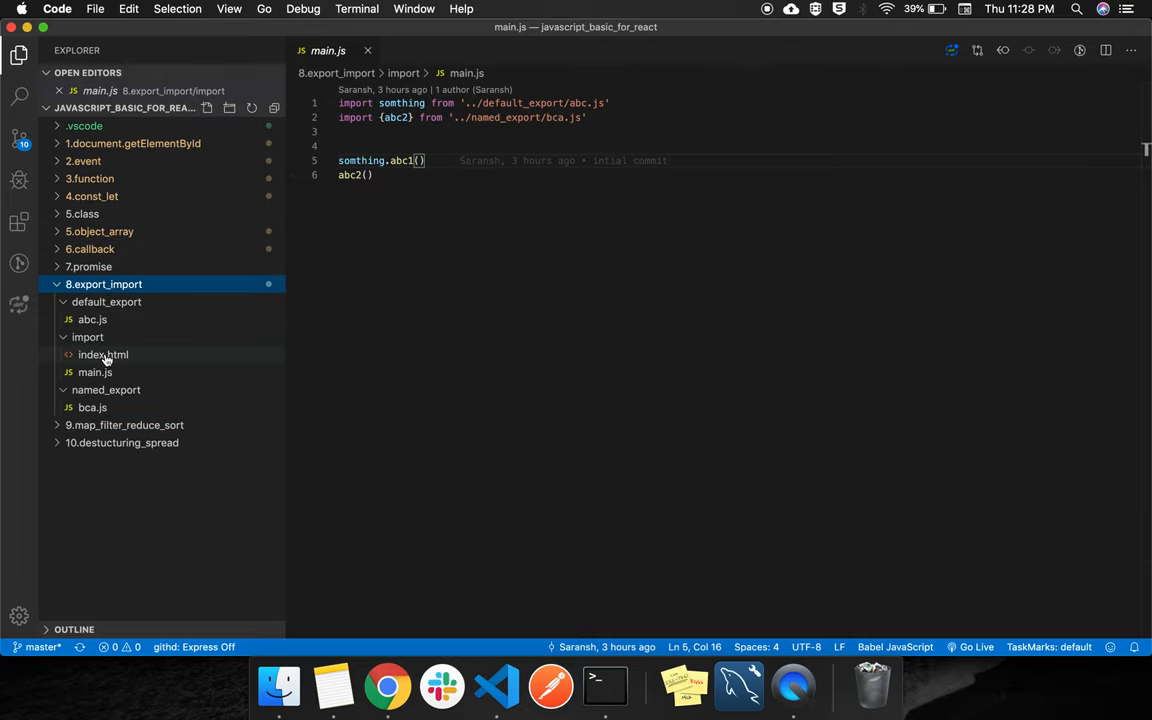
- Serve index.html with Live Server so Chrome loads it at 127.0.0.1:5500
right_click(96, 356)
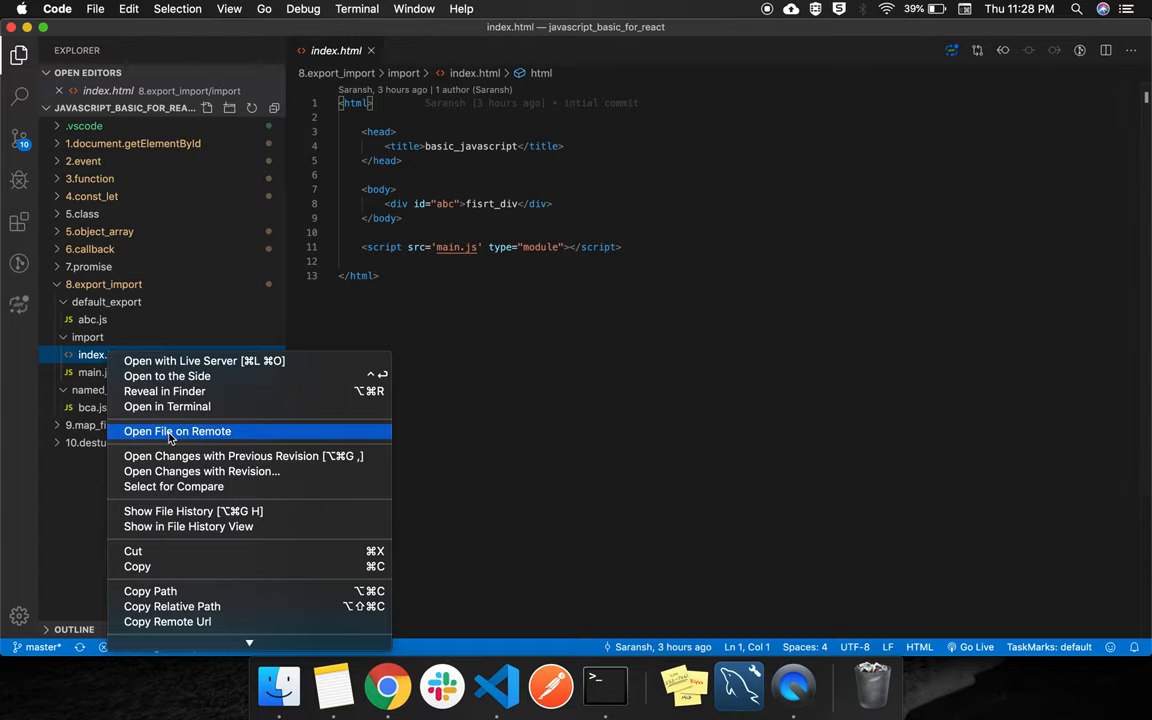
mouse_move(180, 360)
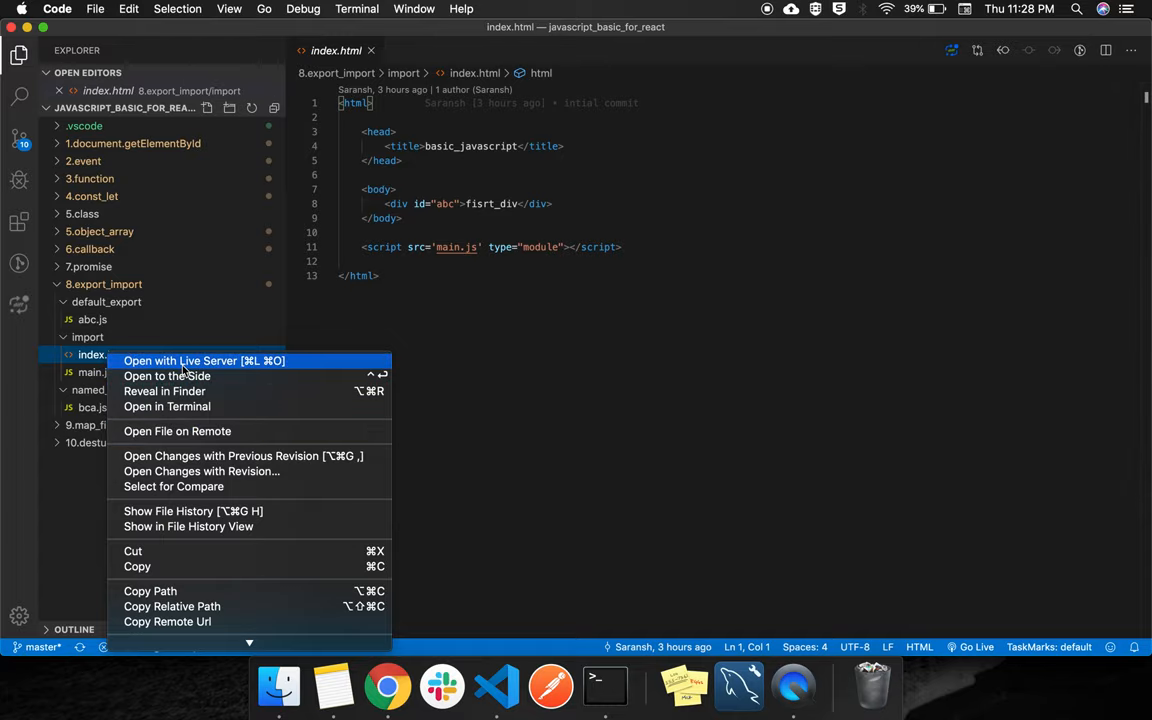
left_click(204, 360)
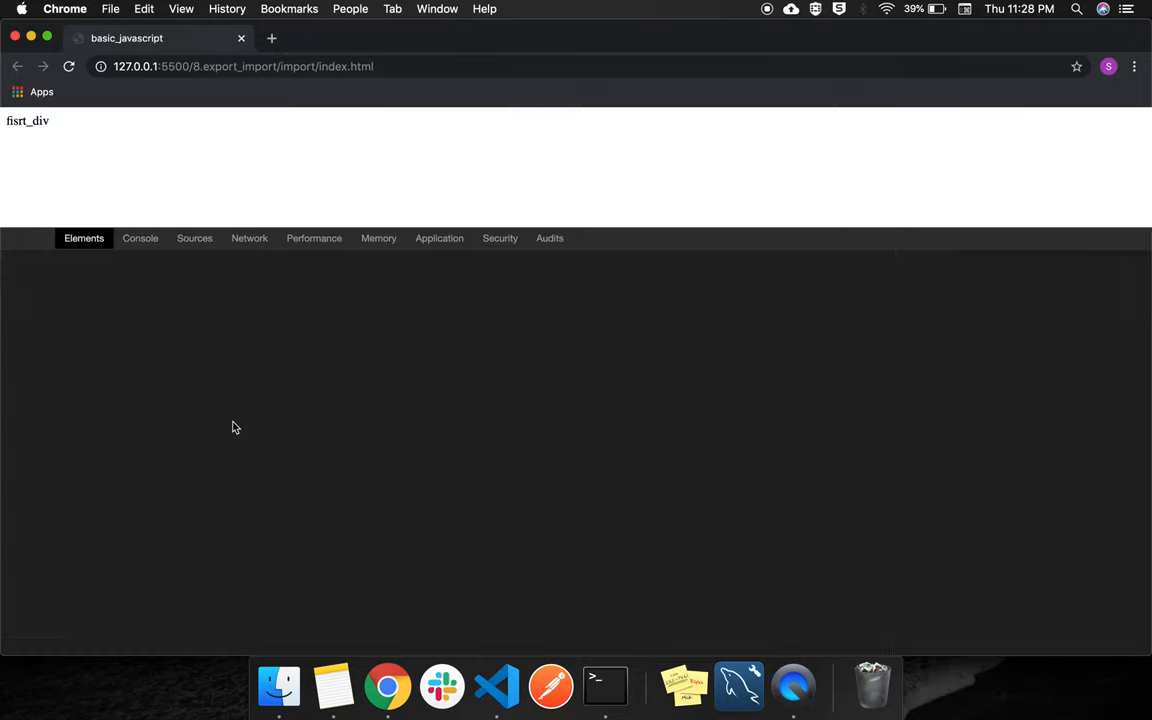
- Confirm the console logs abc1 and abc2 without a CORS error, then return to VS Code
left_click(140, 238)
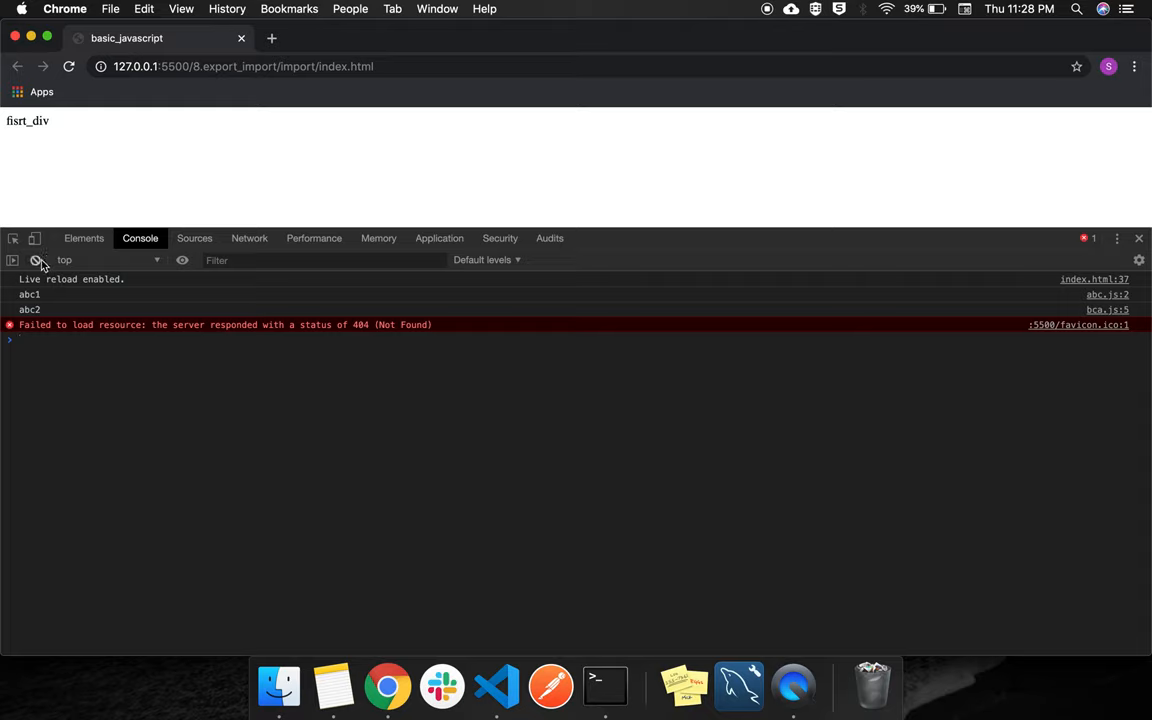
mouse_move(36, 260)
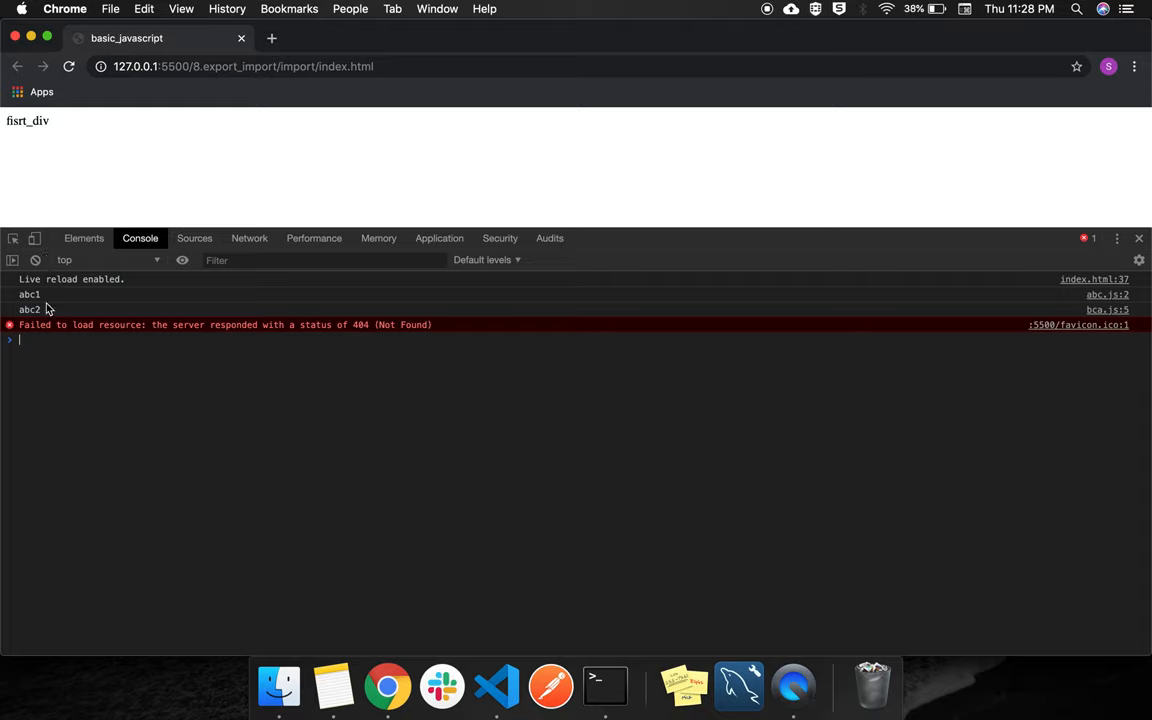
mouse_move(328, 528)
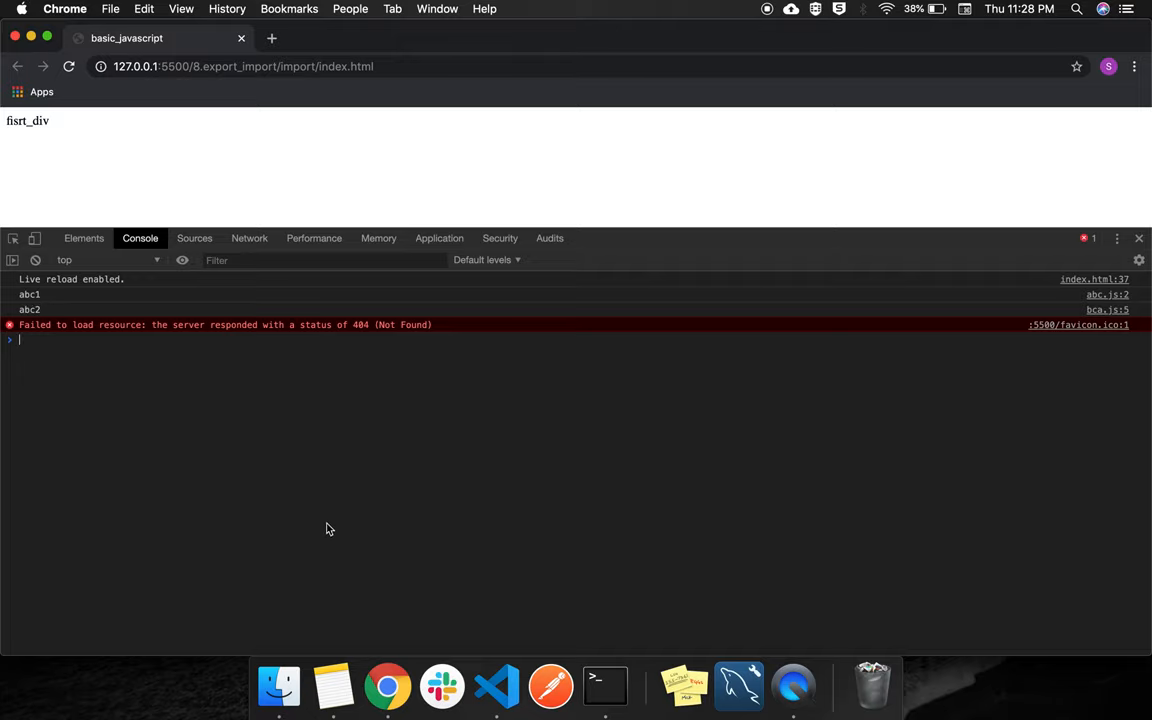
mouse_move(360, 588)
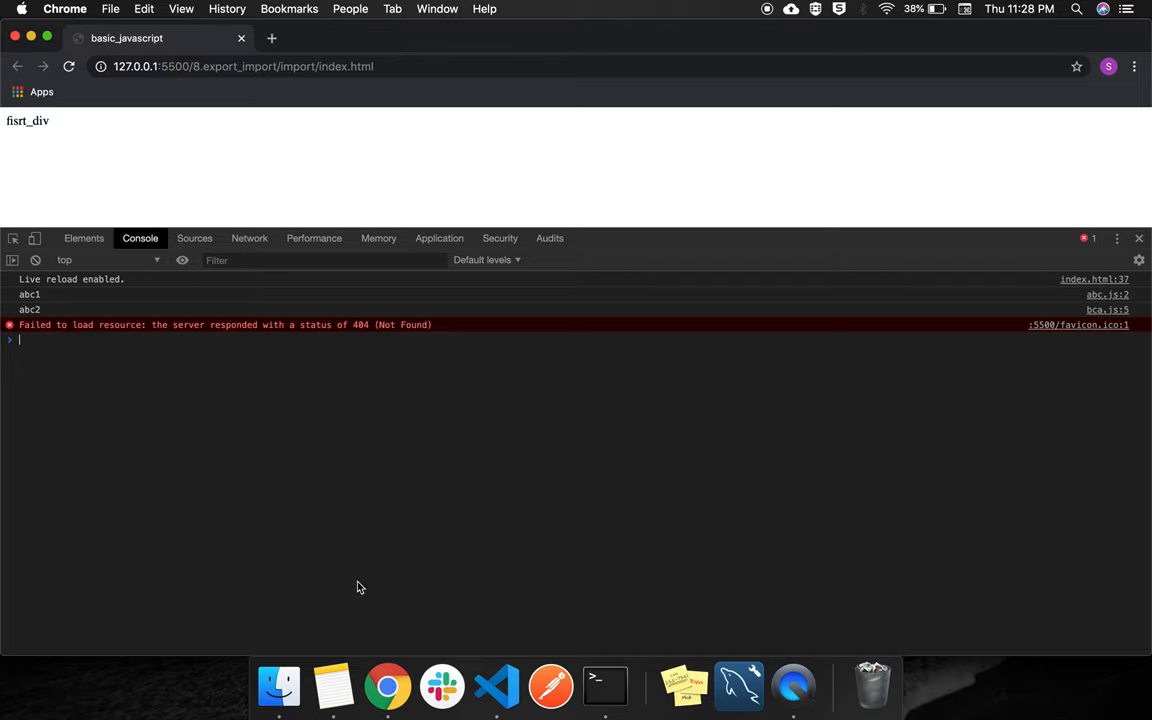
left_click(496, 686)
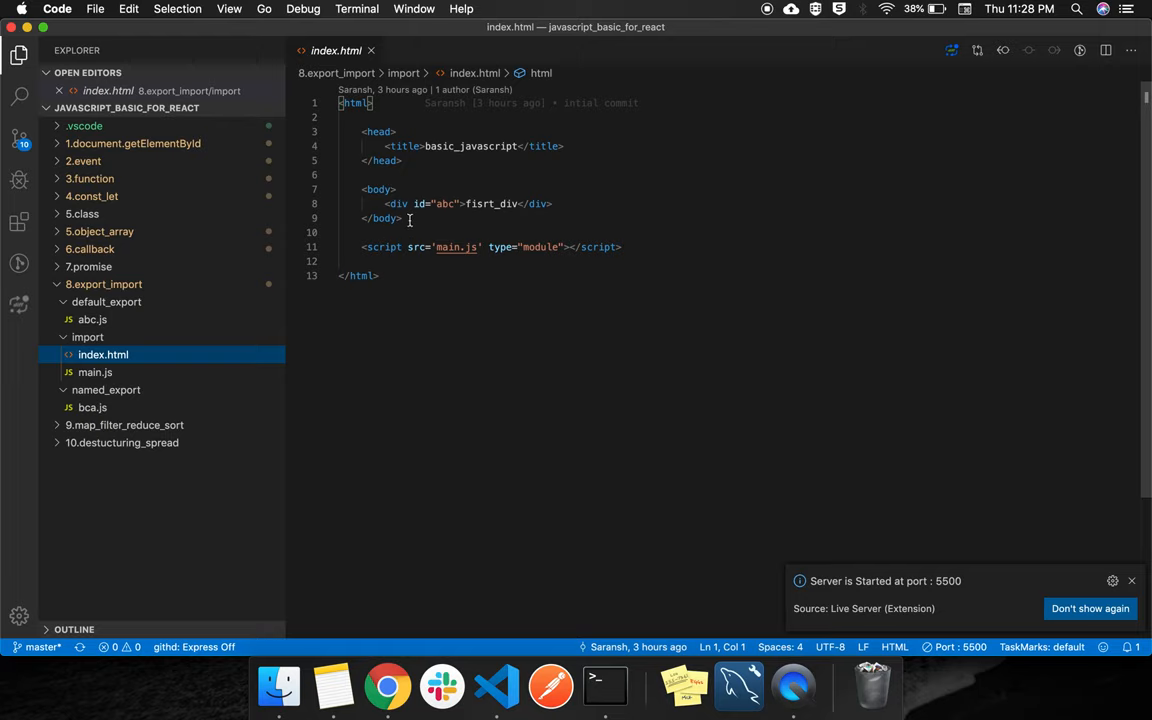
- Highlight 'somthing' in main.js and compare it with abc.js's default export and Chrome's console output
left_click(96, 372)
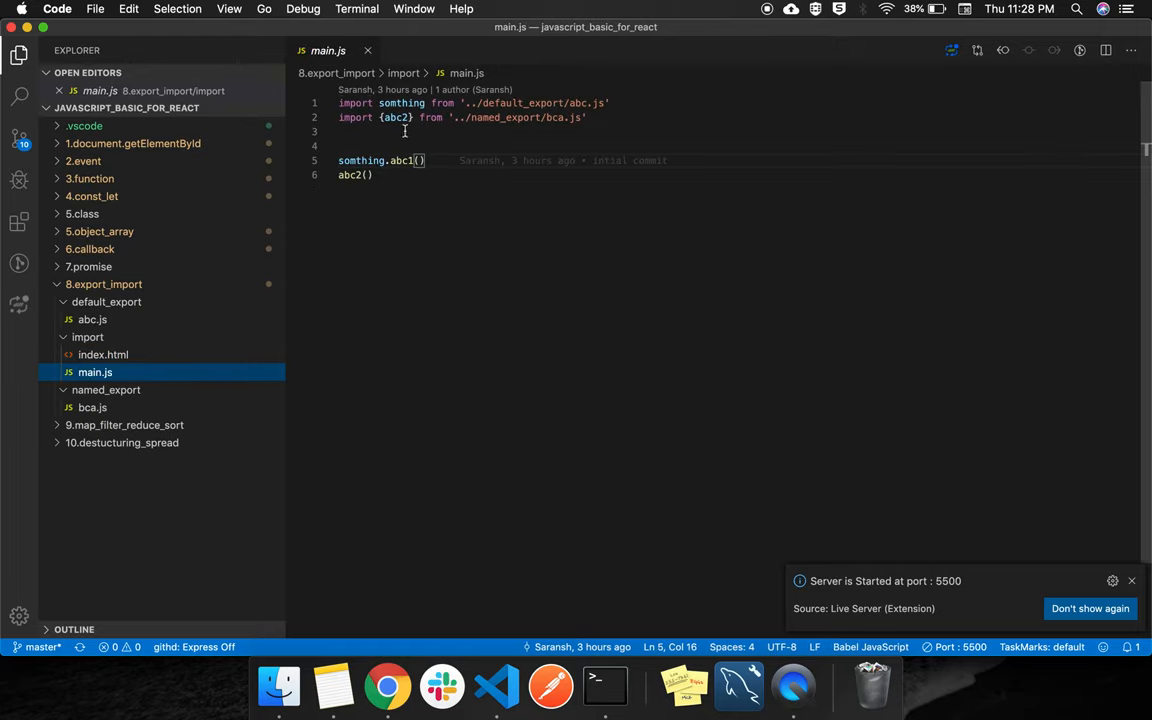
double_click(400, 104)
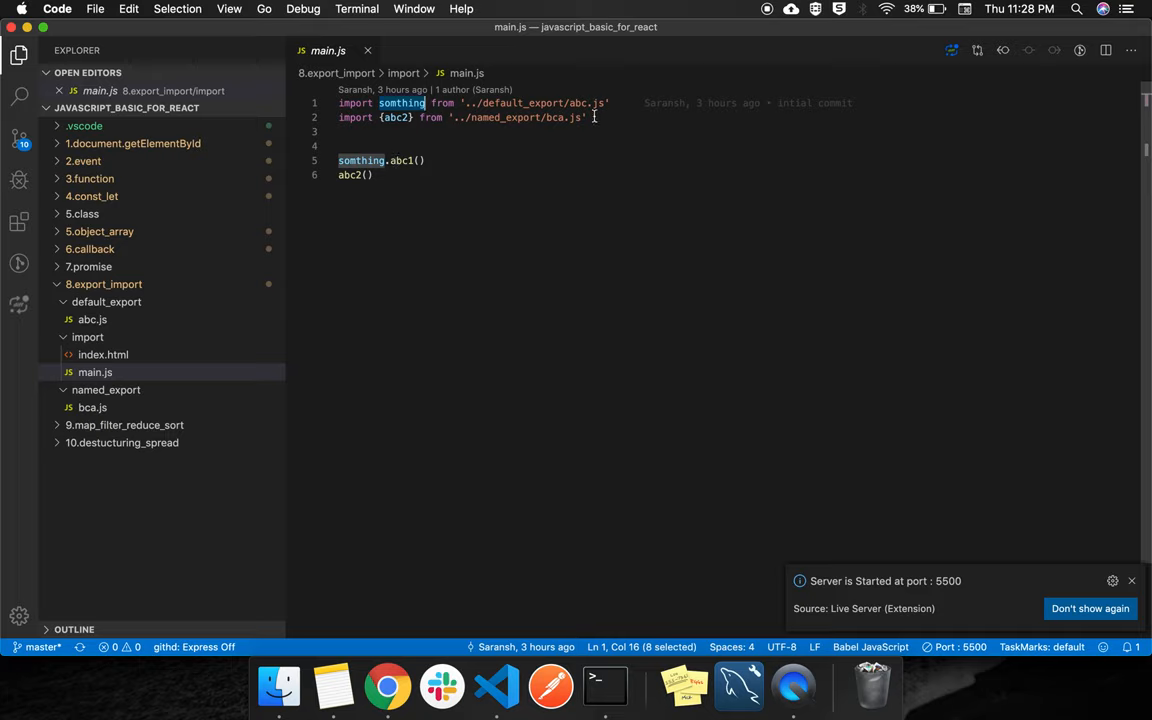
left_click(92, 320)
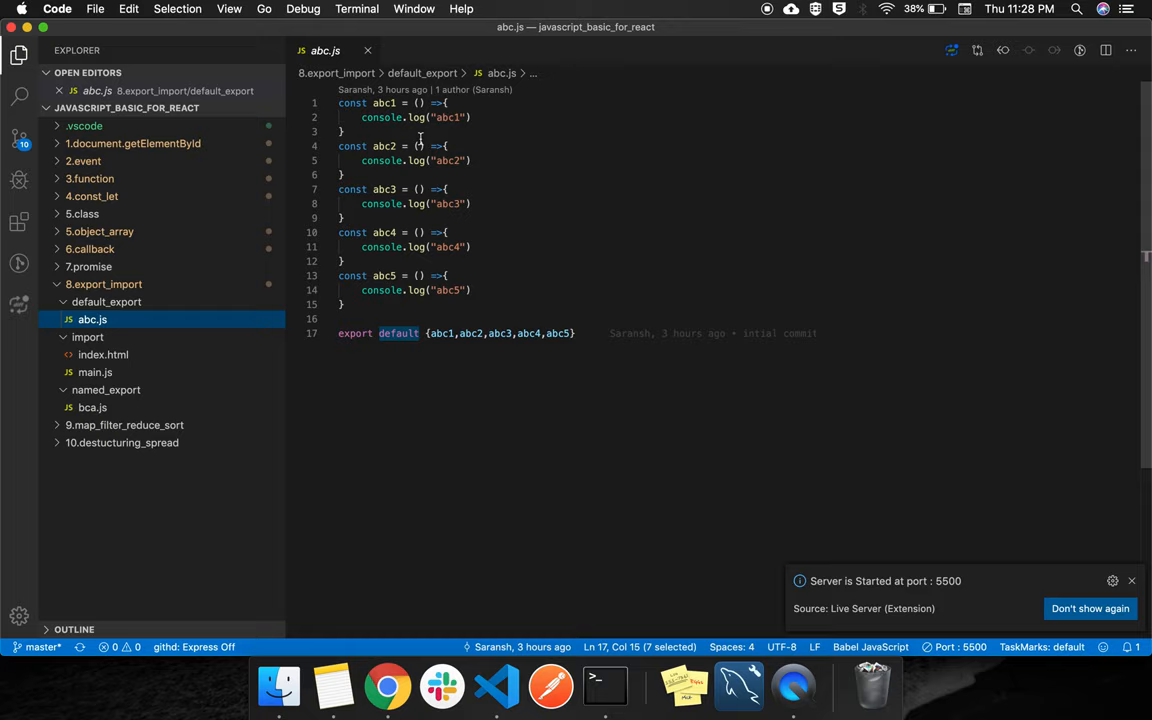
mouse_move(384, 104)
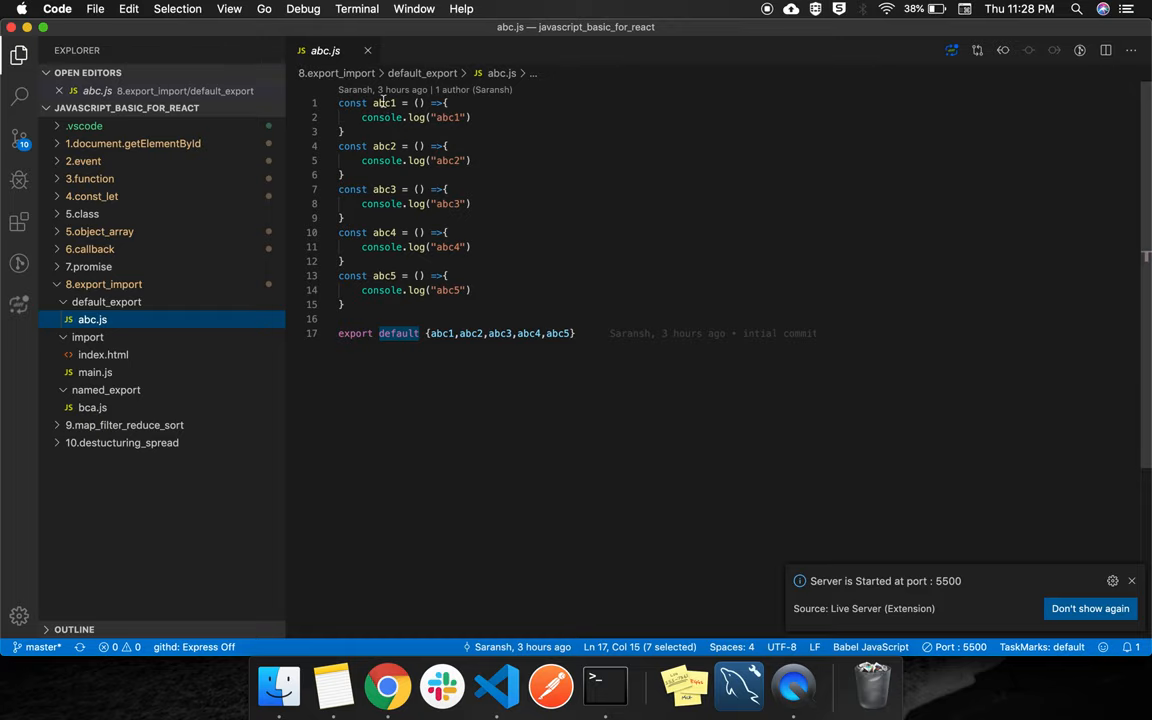
left_click(388, 686)
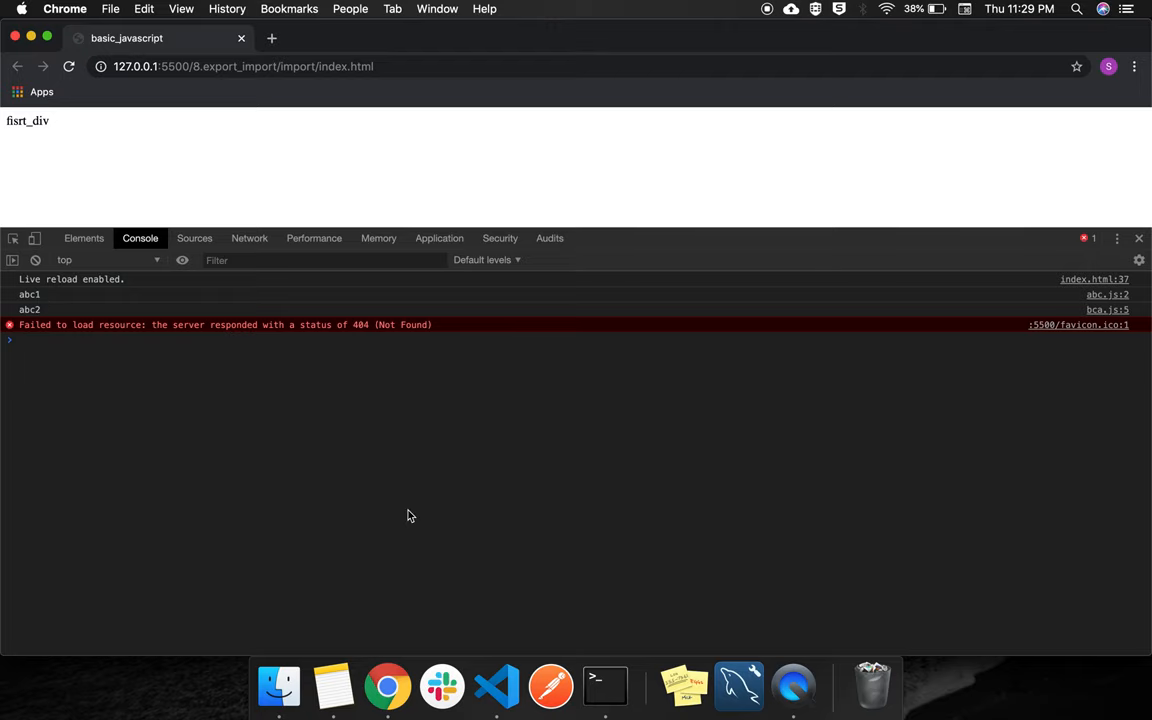
- Revisit main.js's abc2 import and view bca.js's named export list abc1–abc5
left_click(496, 686)
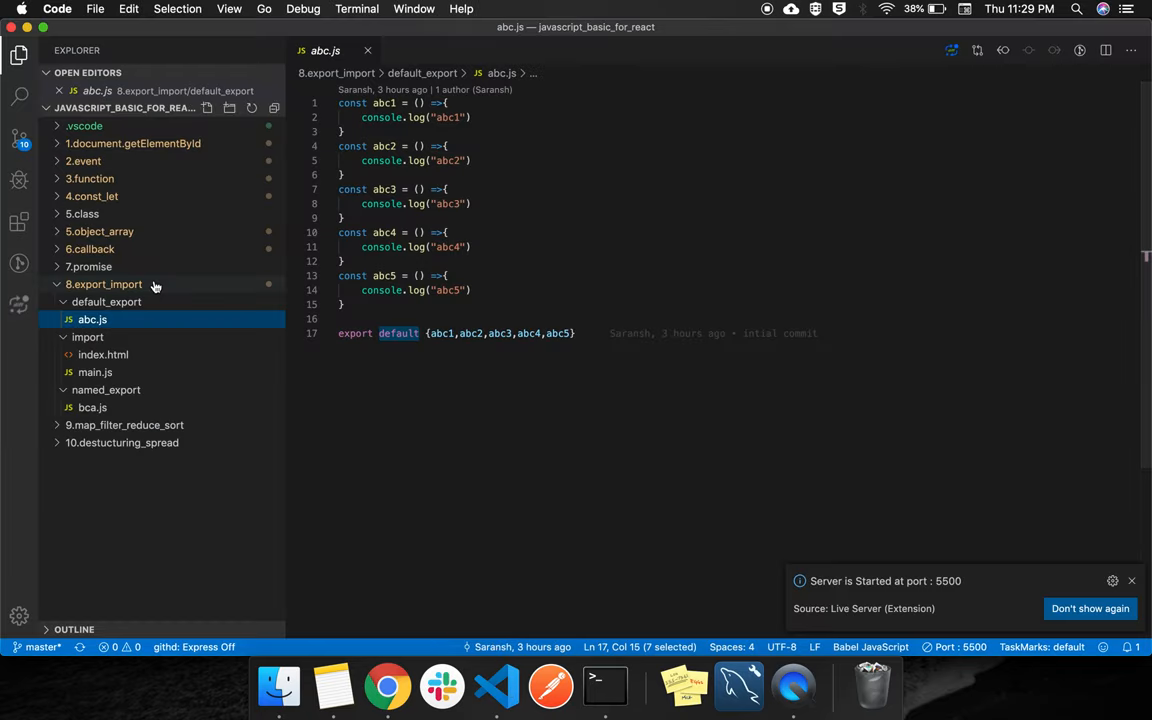
left_click(96, 372)
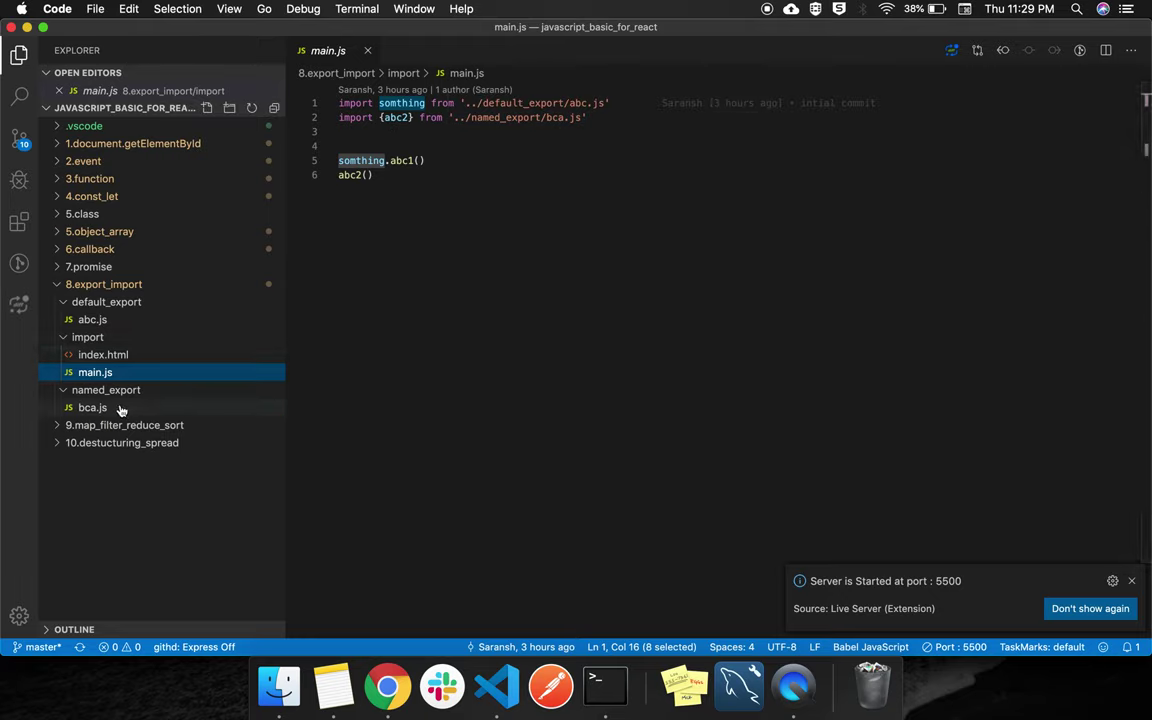
left_click(92, 408)
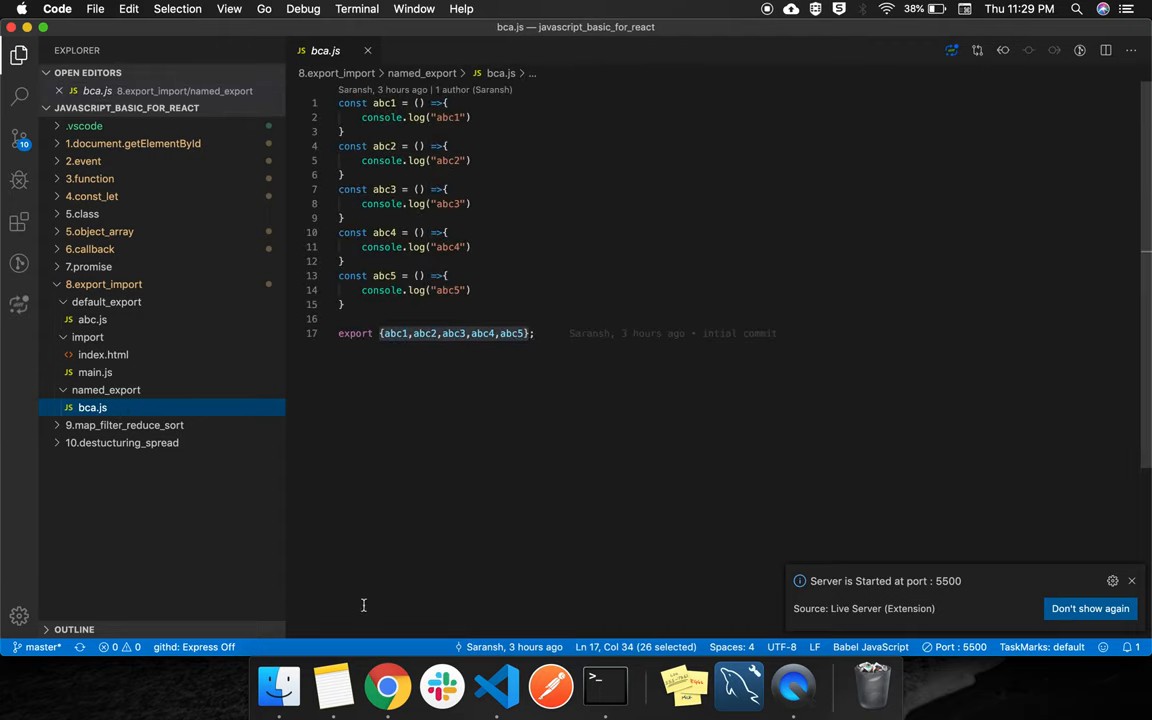
- Close the remaining editor tabs, including Untitled-1, leaving VS Code's empty welcome screen
left_click(388, 686)
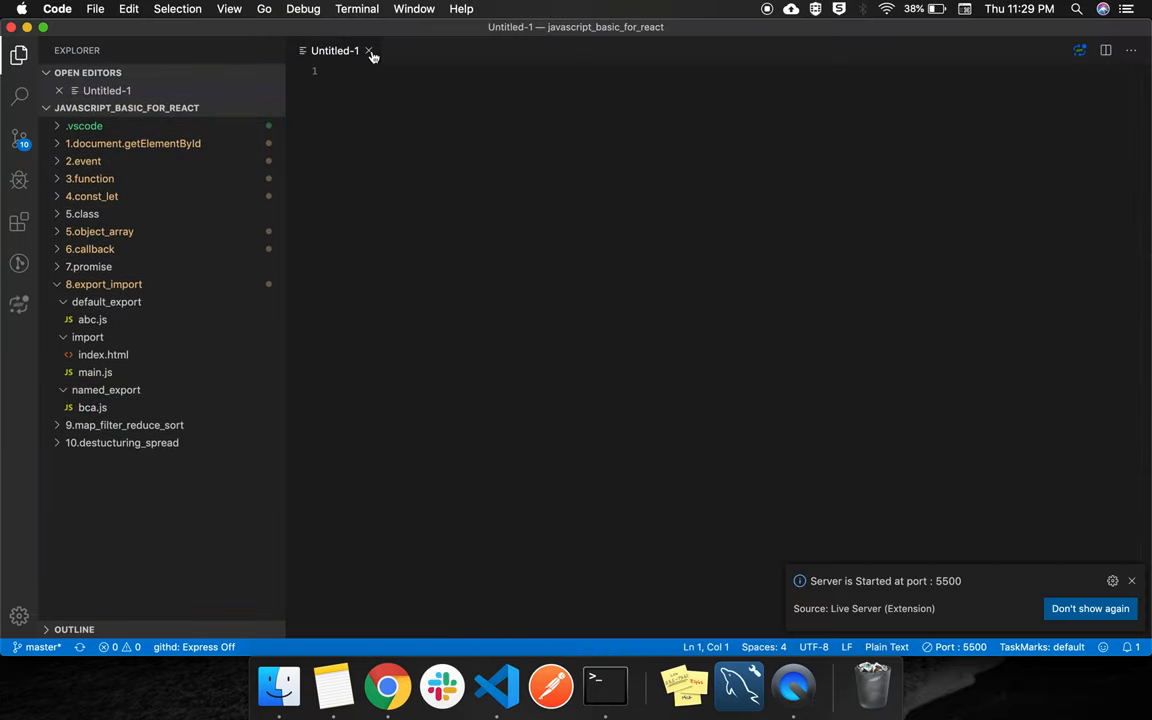
left_click(368, 50)
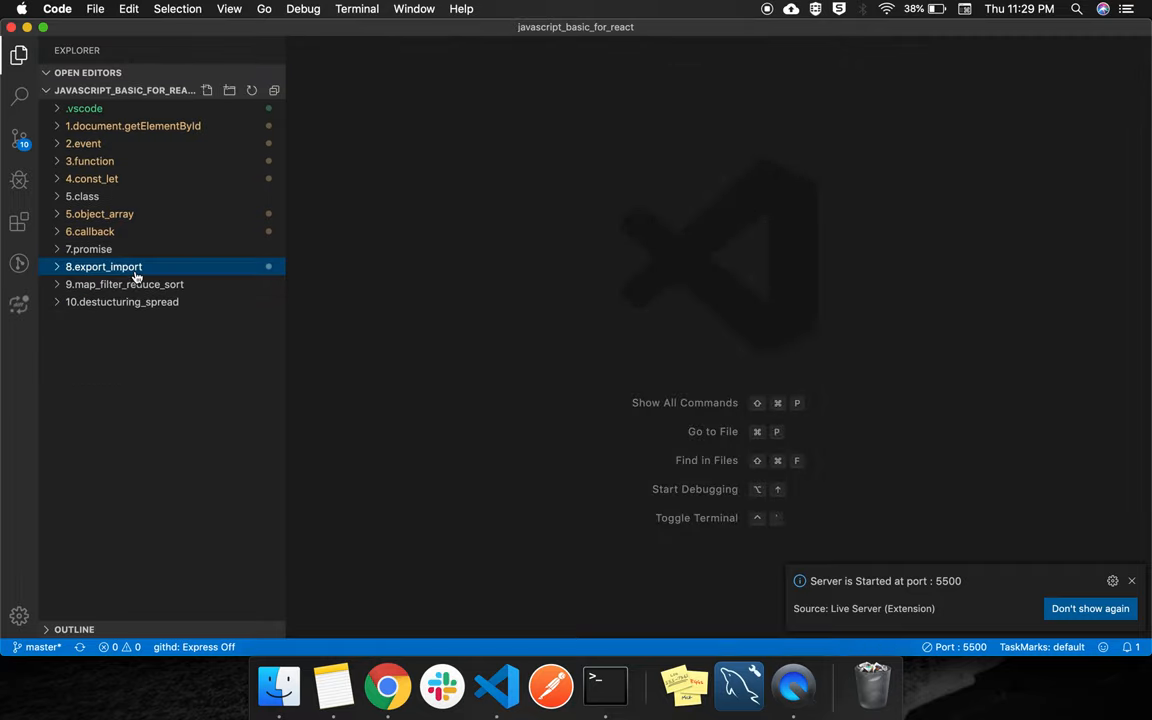
mouse_move(388, 684)
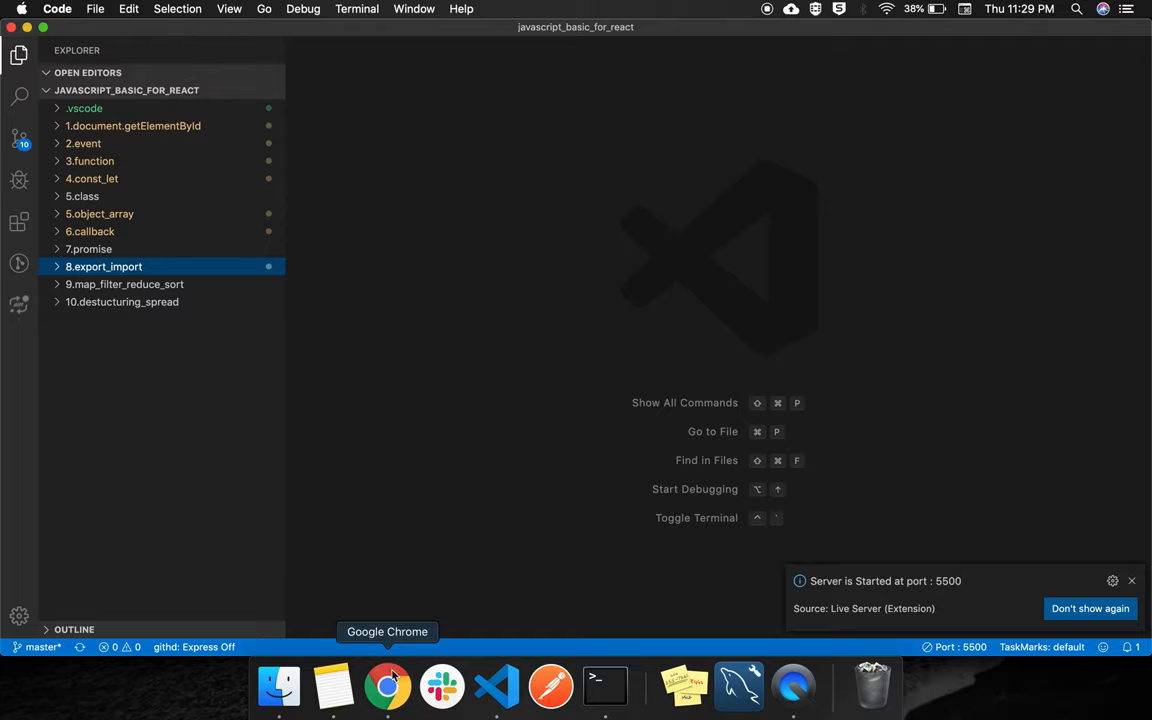